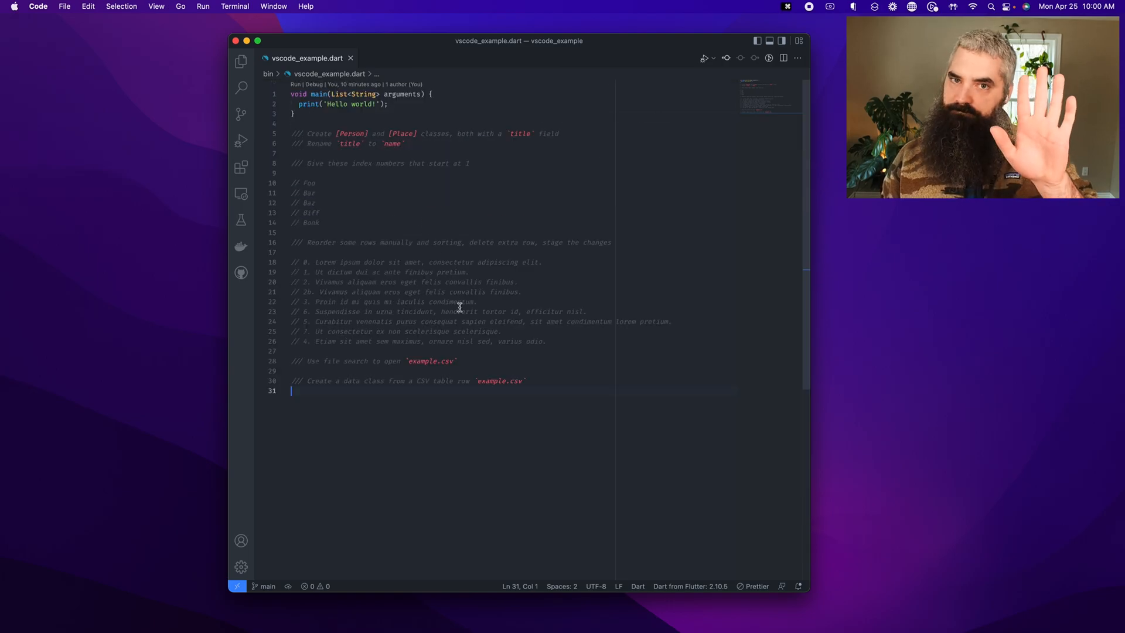
Step: Insert blank lines below the Rename comment on line 6
{"action": "left_click", "coordinate": [338, 166]}
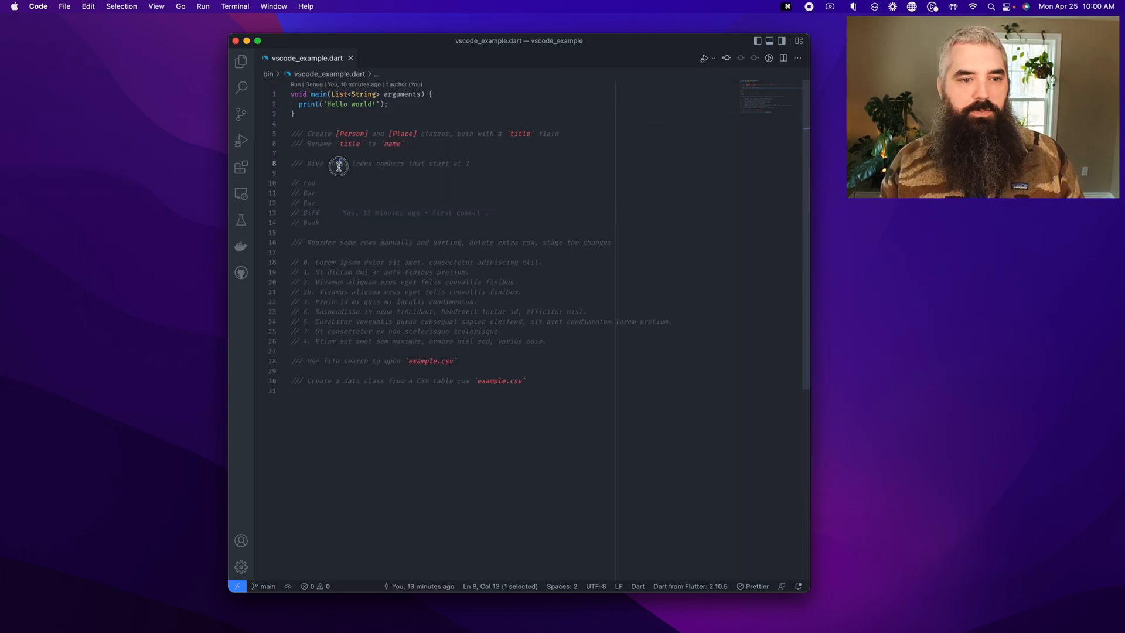
{"action": "left_click_drag", "start_coordinate": [338, 166], "coordinate": [457, 321]}
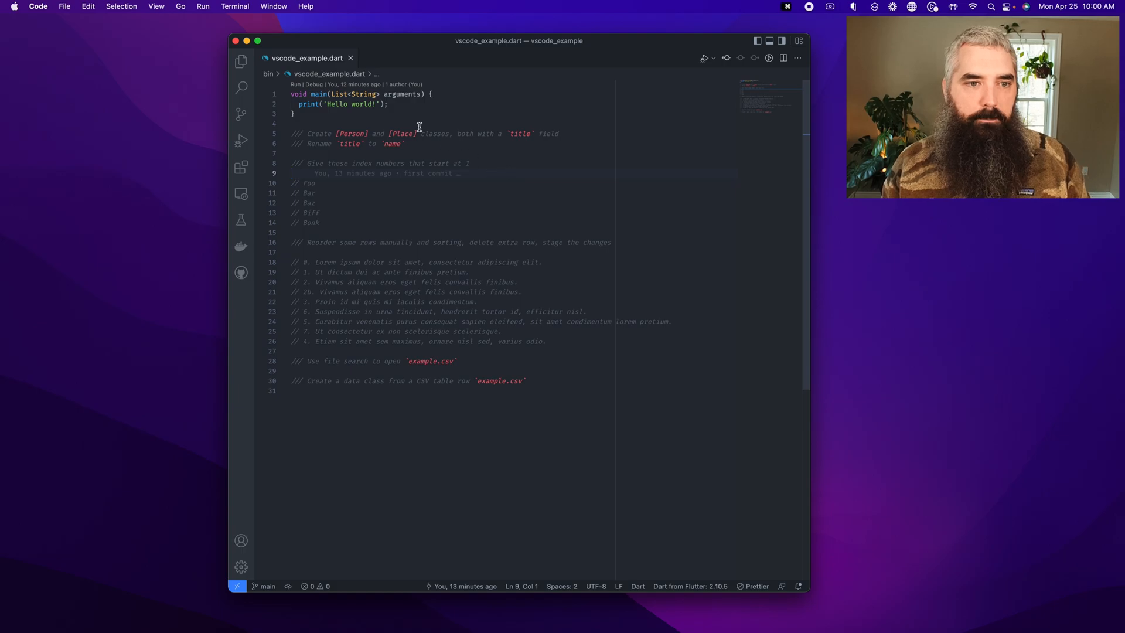
{"action": "left_click", "coordinate": [404, 143]}
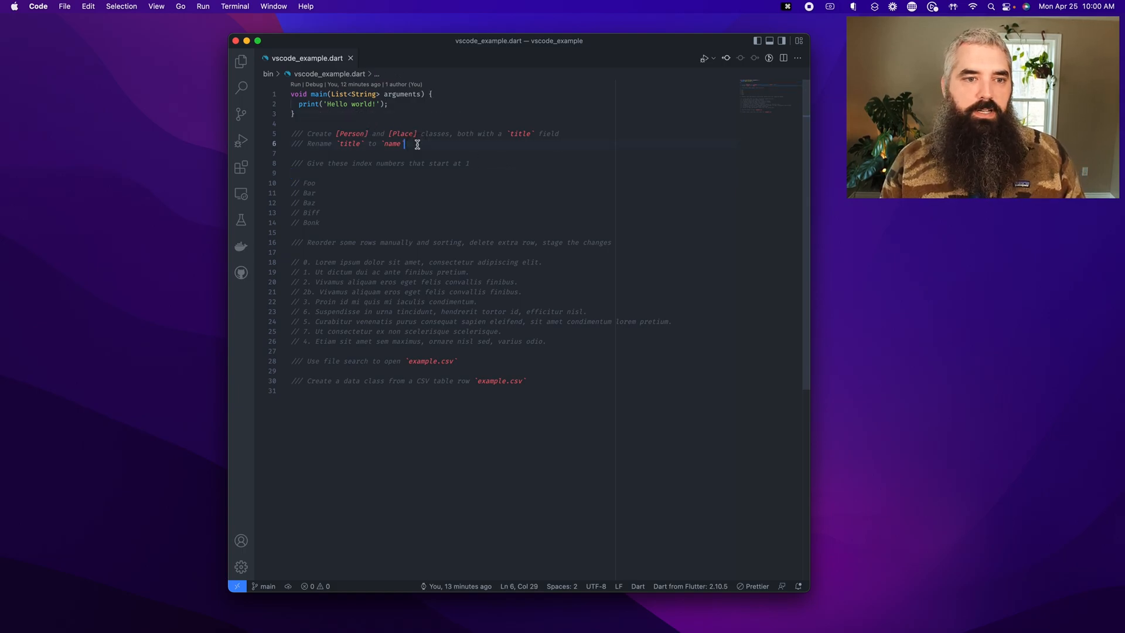
{"action": "key", "text": "enter"}
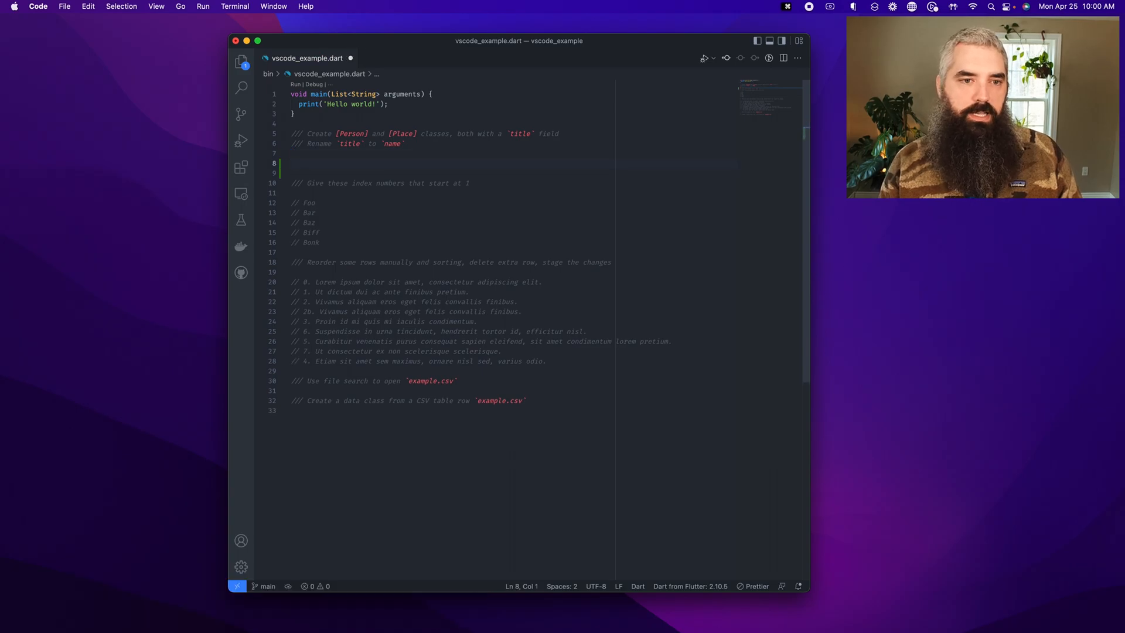
Step: Write a Person class with a final String title field and generate its constructor
{"action": "type", "text": "class Person {"}
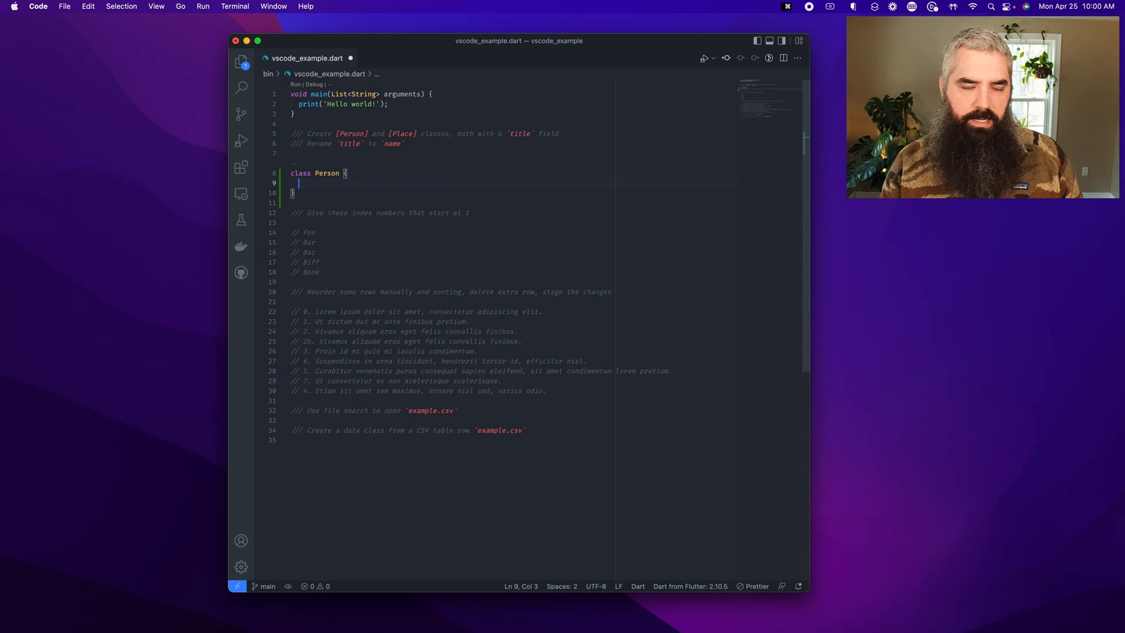
{"action": "type", "text": "final String title;"}
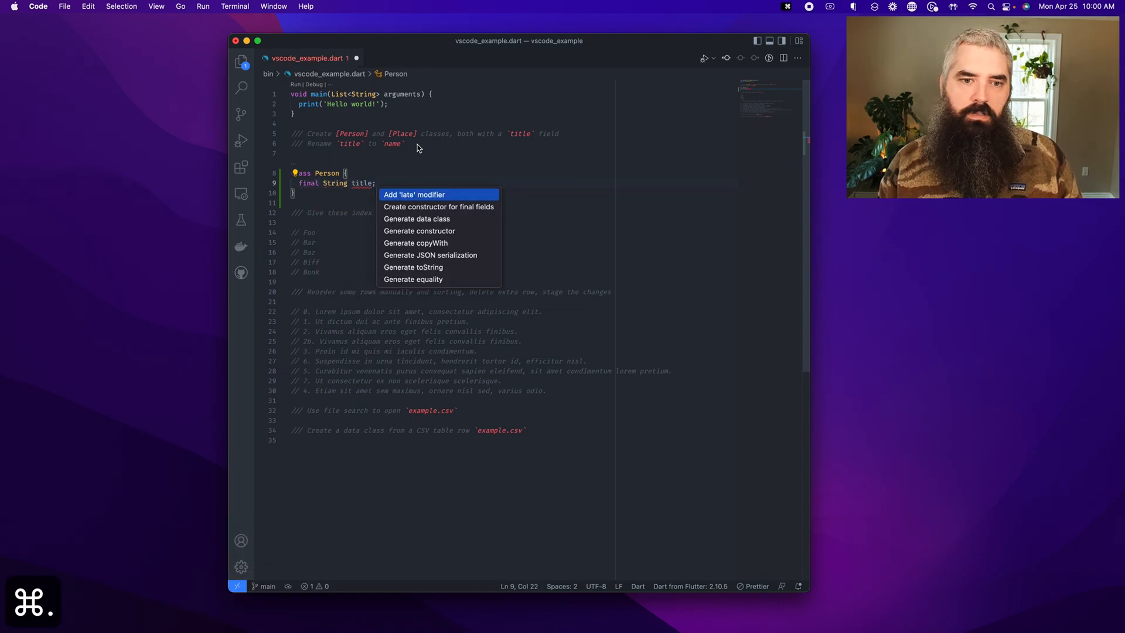
{"action": "key", "text": "Escape"}
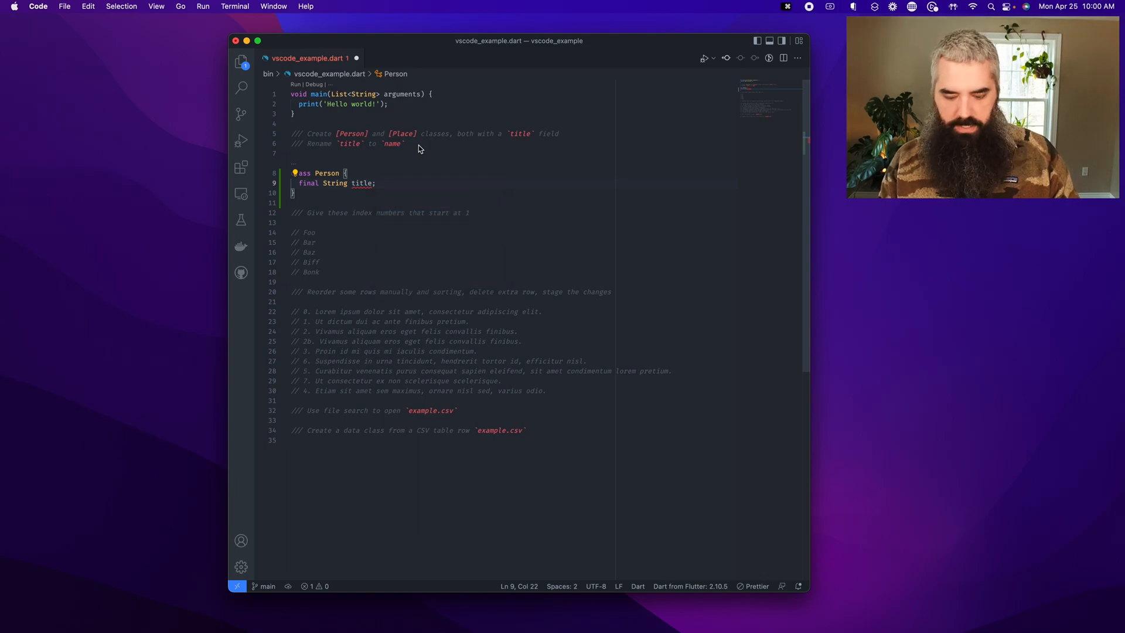
{"action": "left_click", "coordinate": [294, 173]}
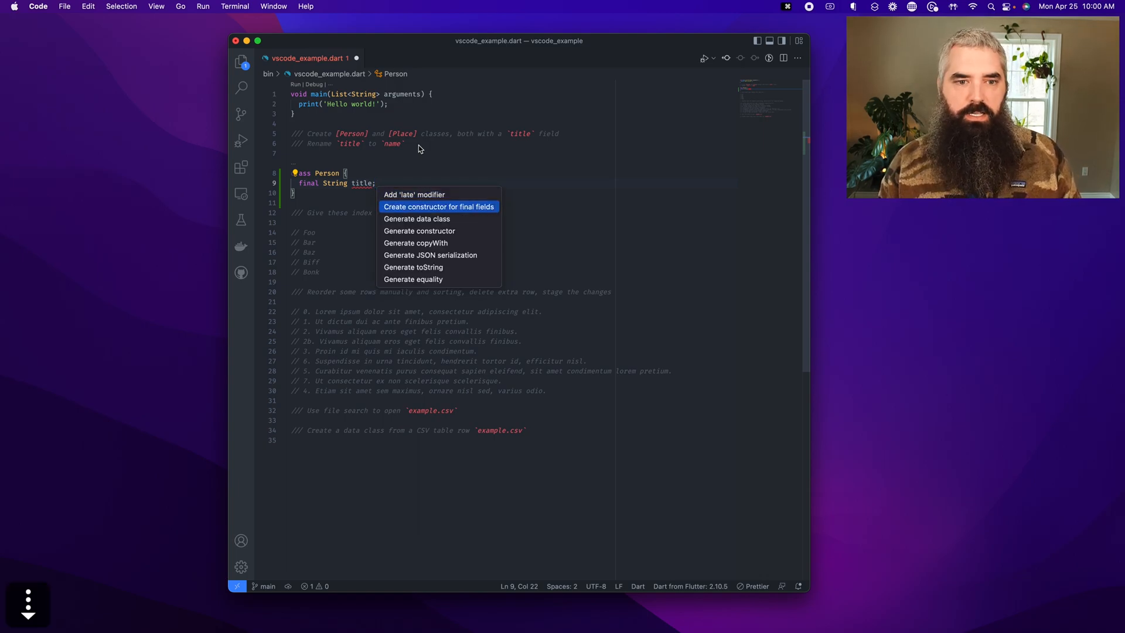
{"action": "left_click", "coordinate": [438, 207]}
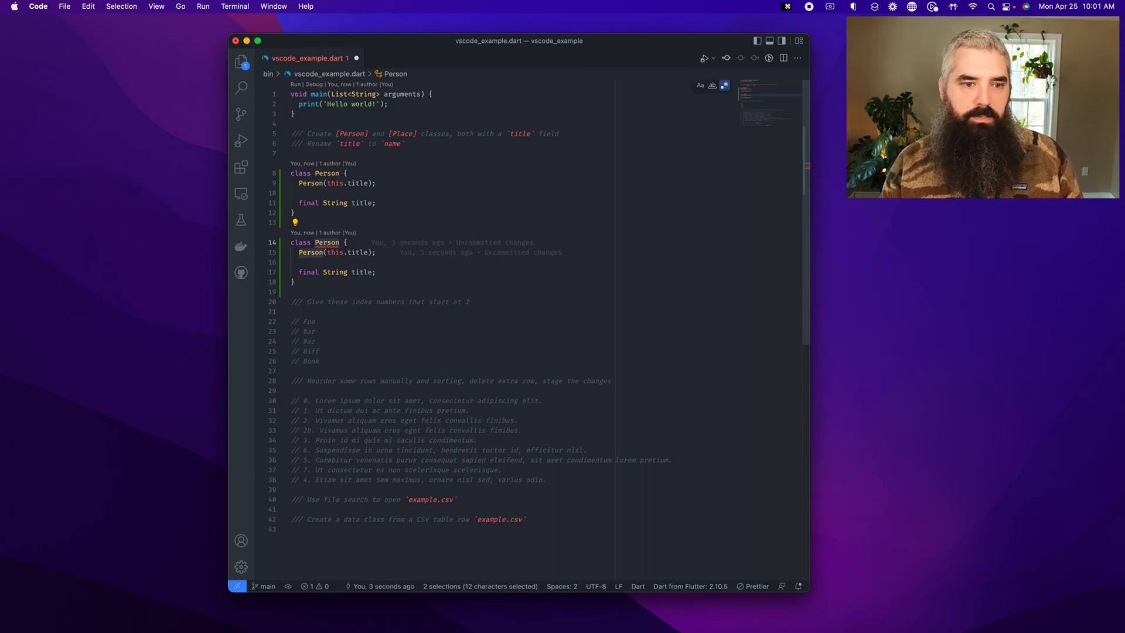
Step: Rename the copied class and its constructor to Place, selecting every title occurrence
{"action": "type", "text": "Pla"}
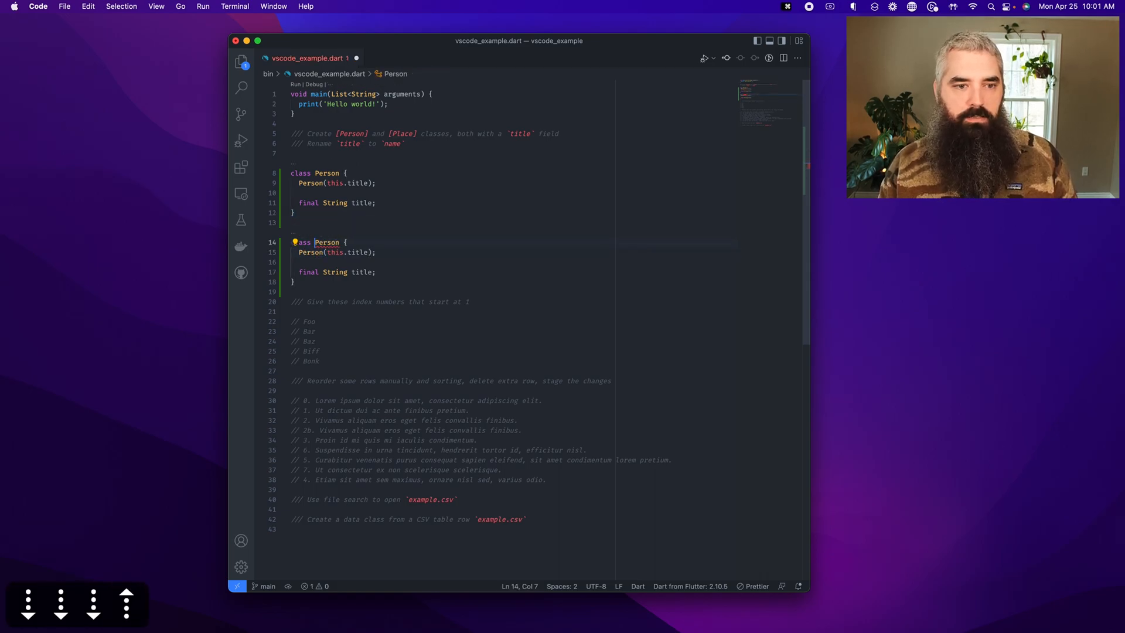
{"action": "double_click", "coordinate": [327, 242]}
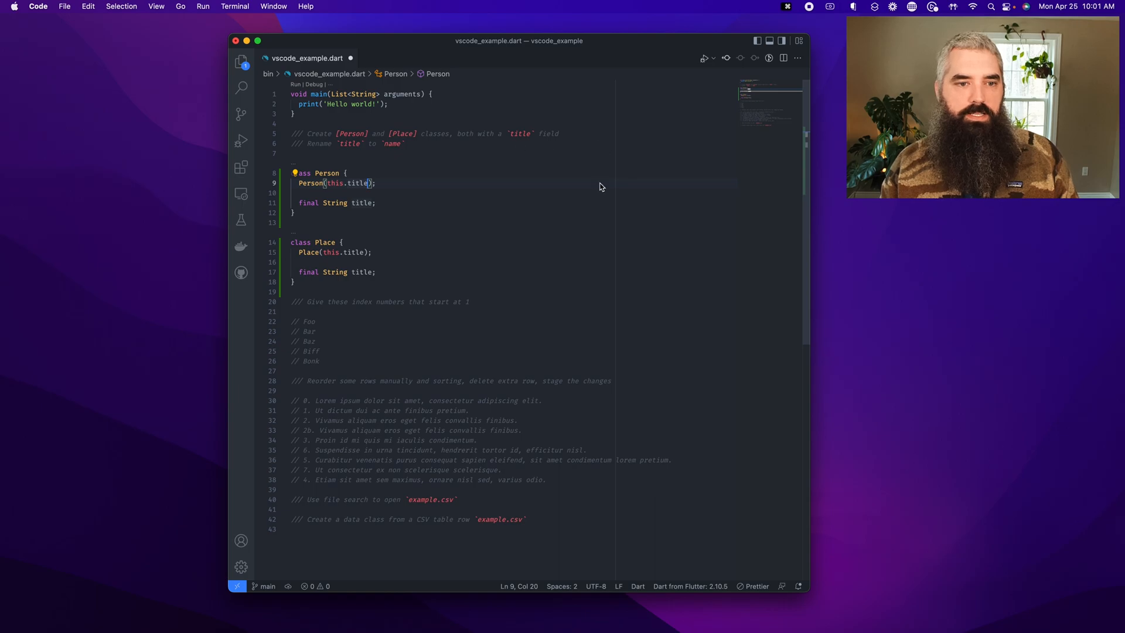
{"action": "double_click", "coordinate": [357, 182]}
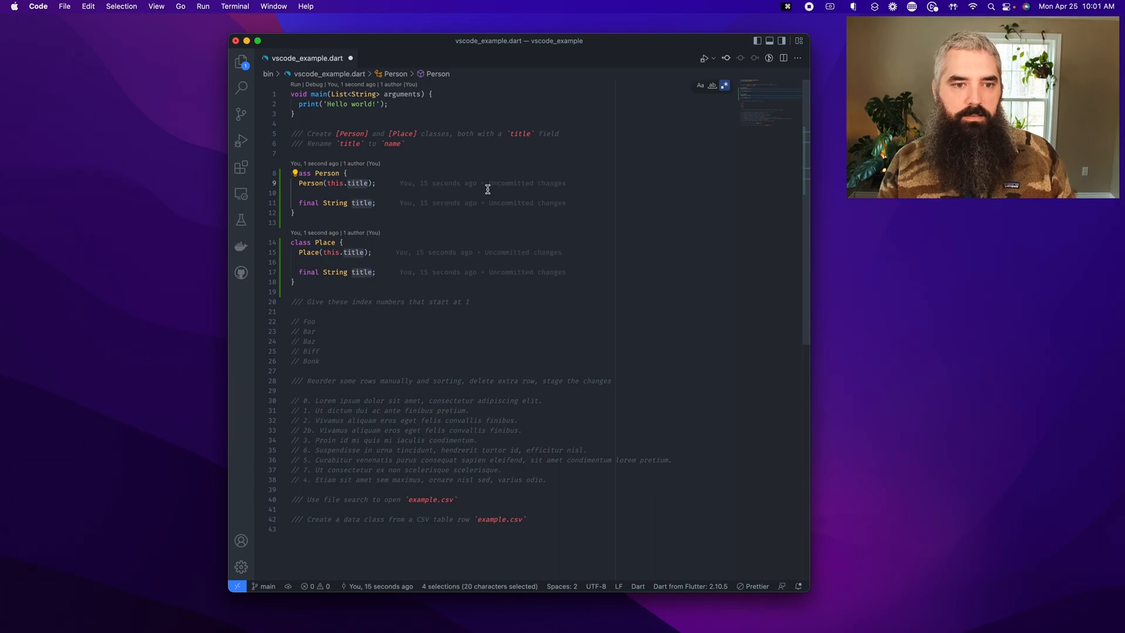
{"action": "type", "text": "name"}
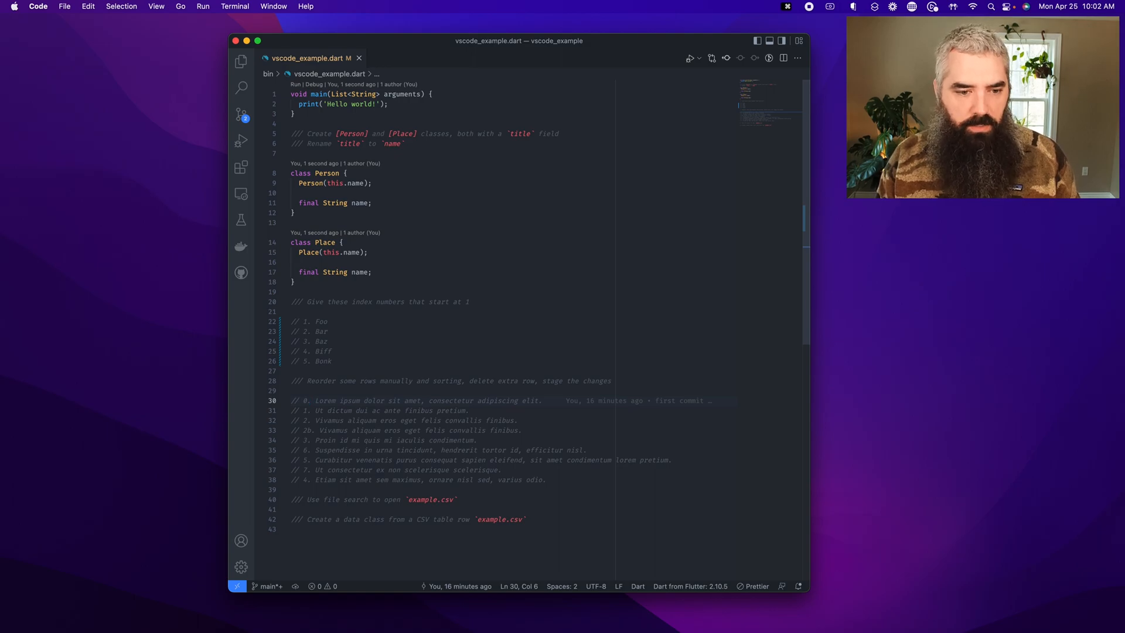
Step: Reorder the Lorem ipsum comment rows into numeric order from 0 to 7
{"action": "left_click", "coordinate": [311, 420]}
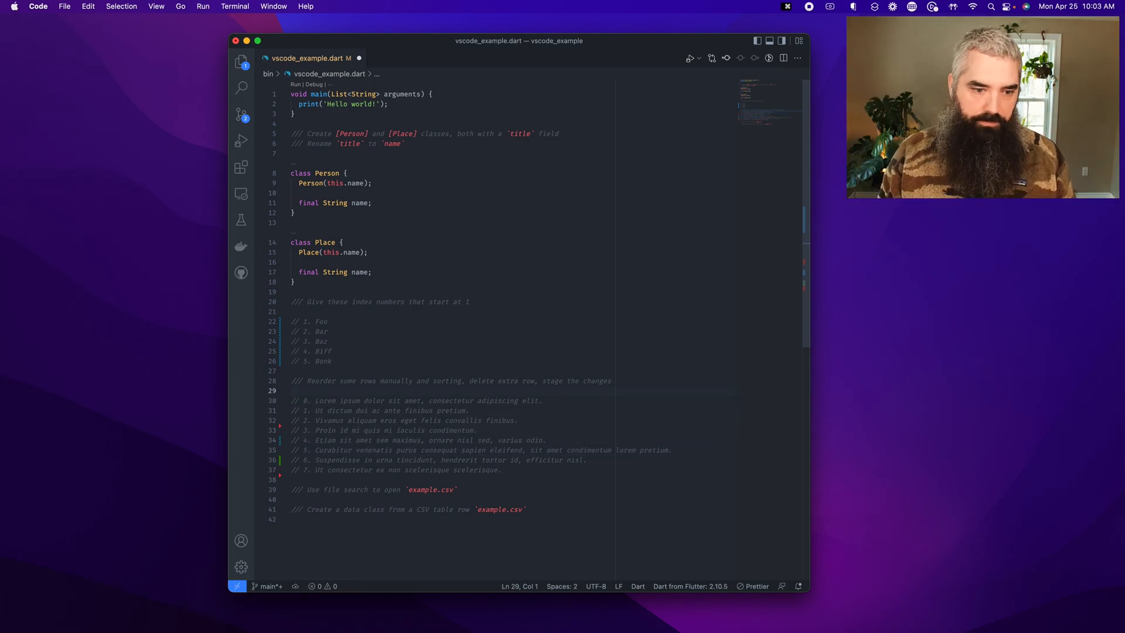
{"action": "key", "text": "cmd+z"}
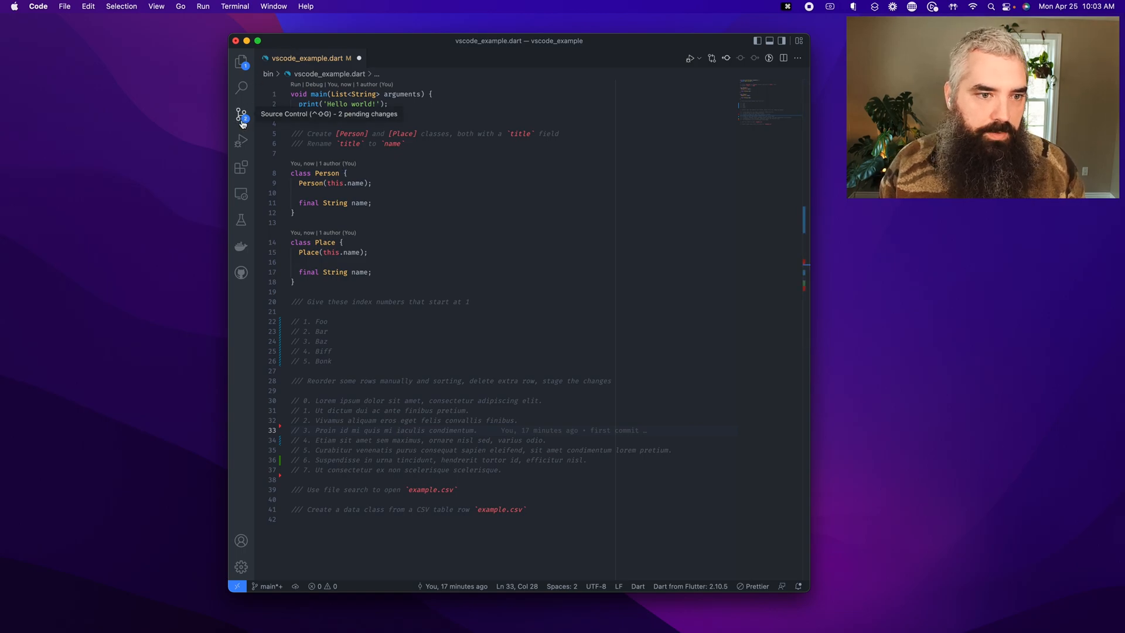
Step: Show Source Control and view the Dart file's unstaged changes side by side
{"action": "left_click", "coordinate": [241, 113]}
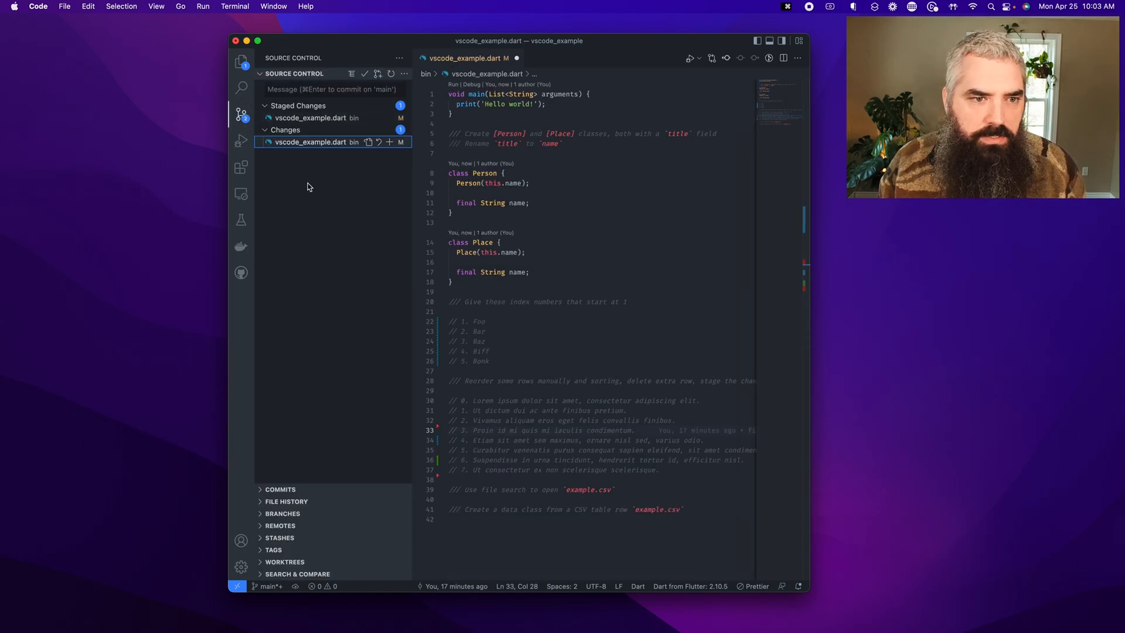
{"action": "left_click", "coordinate": [310, 141]}
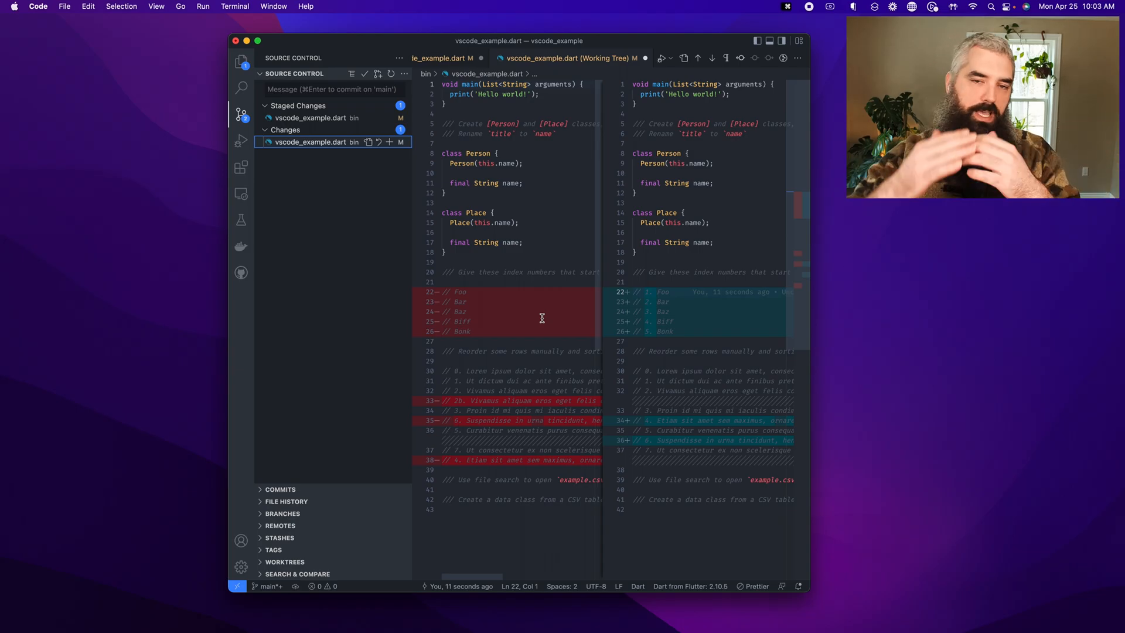
{"action": "mouse_move", "coordinate": [879, 293]}
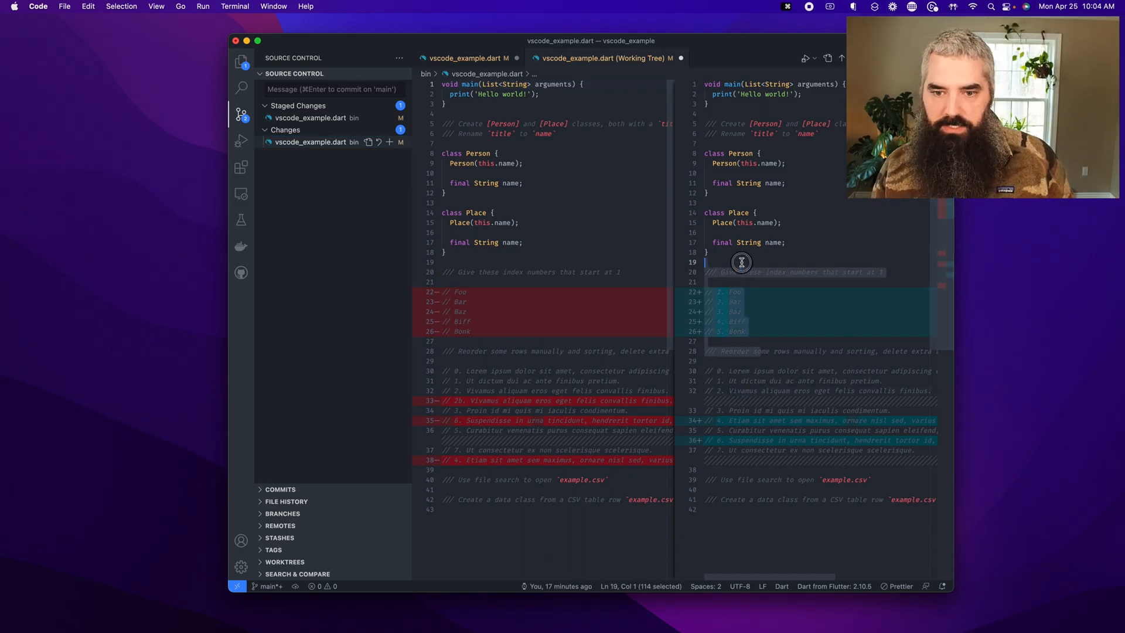
Step: Stage the selected changed lines using Stage Selected Ranges
{"action": "right_click", "coordinate": [741, 313]}
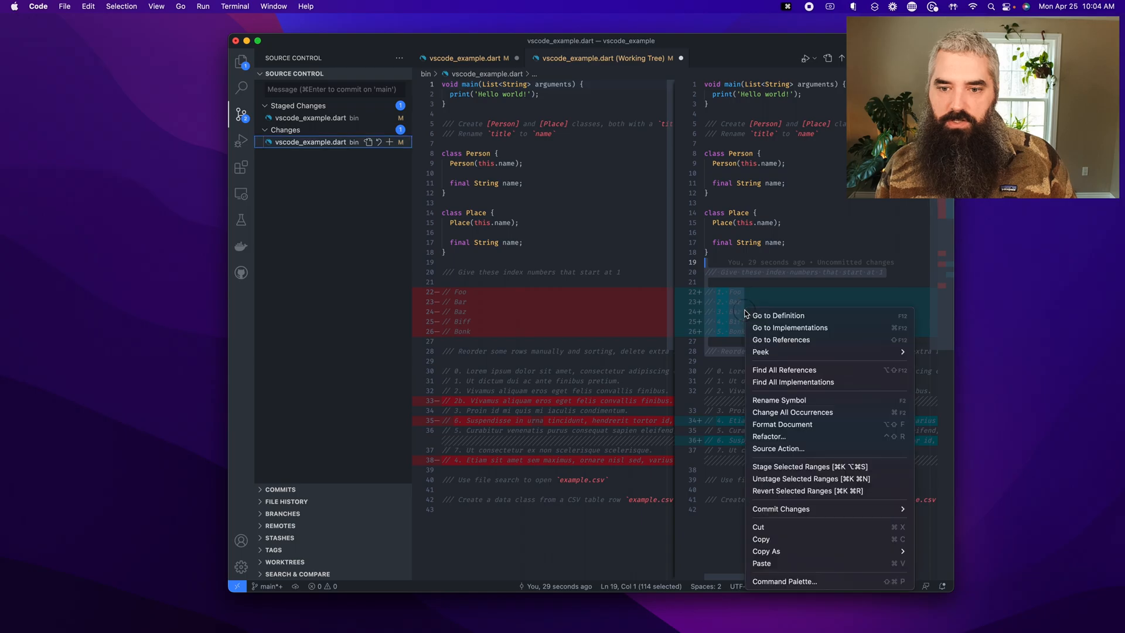
{"action": "mouse_move", "coordinate": [783, 459]}
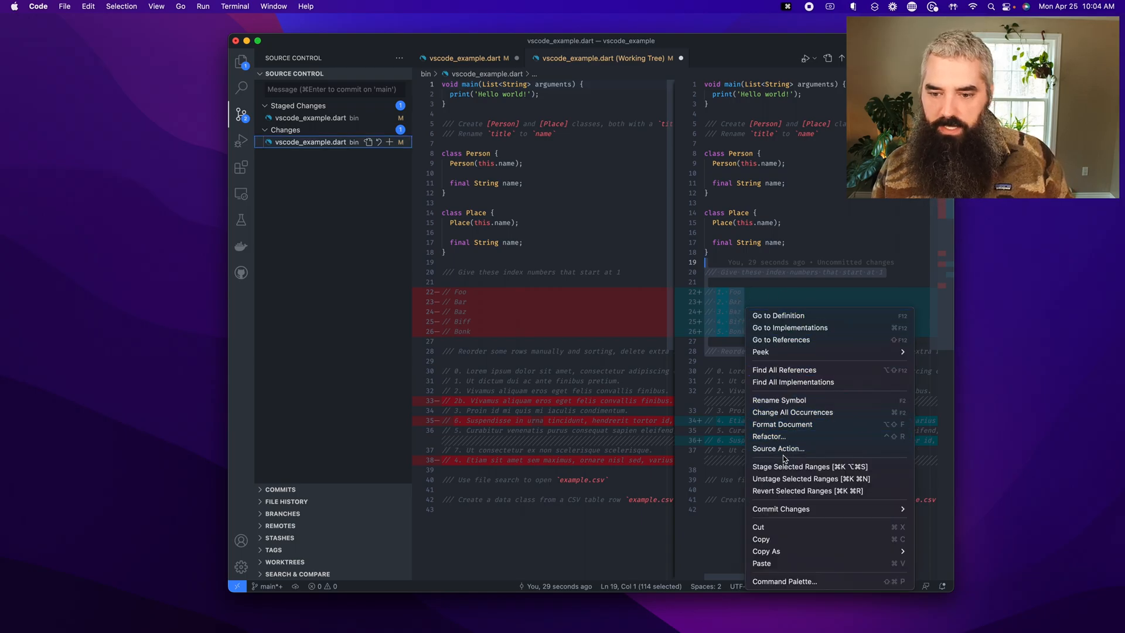
{"action": "mouse_move", "coordinate": [810, 467]}
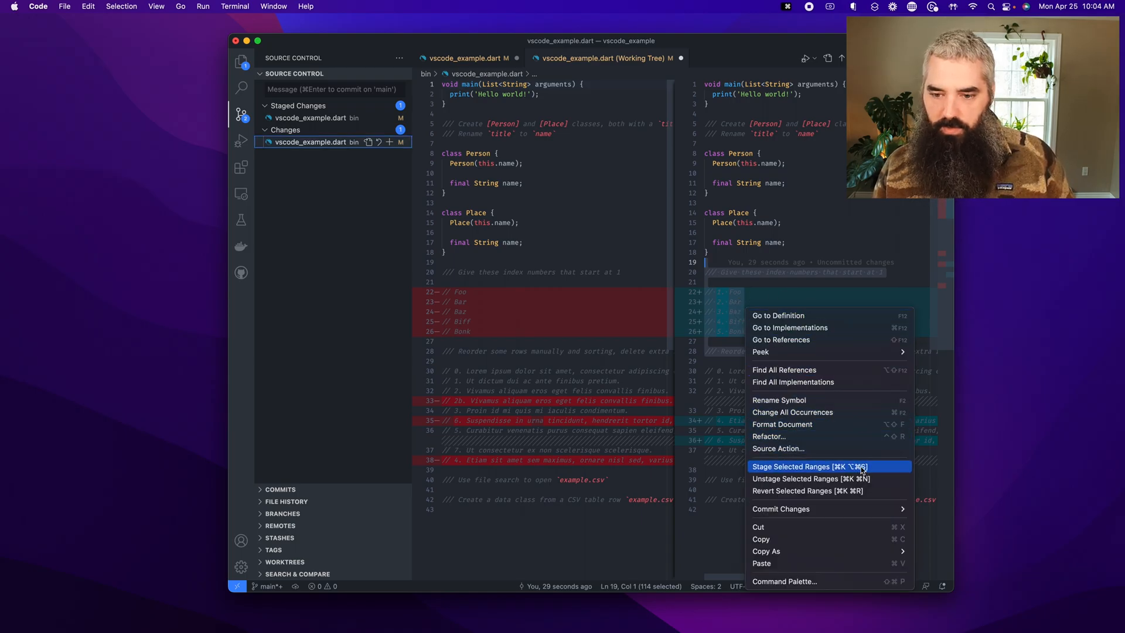
{"action": "left_click", "coordinate": [792, 466]}
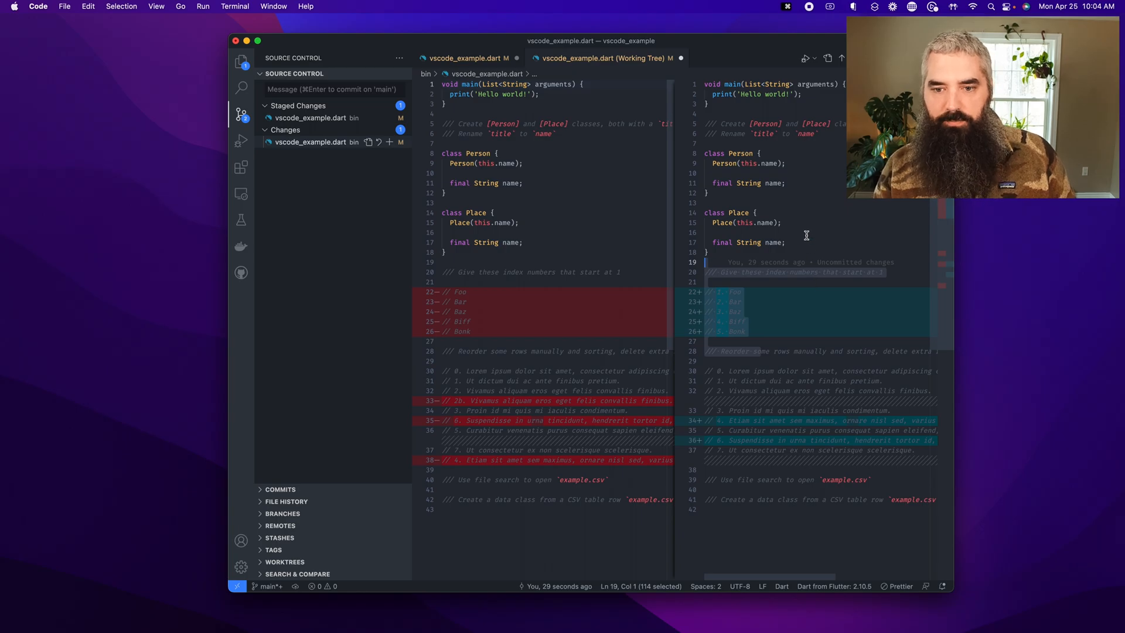
{"action": "type", "text": "st"}
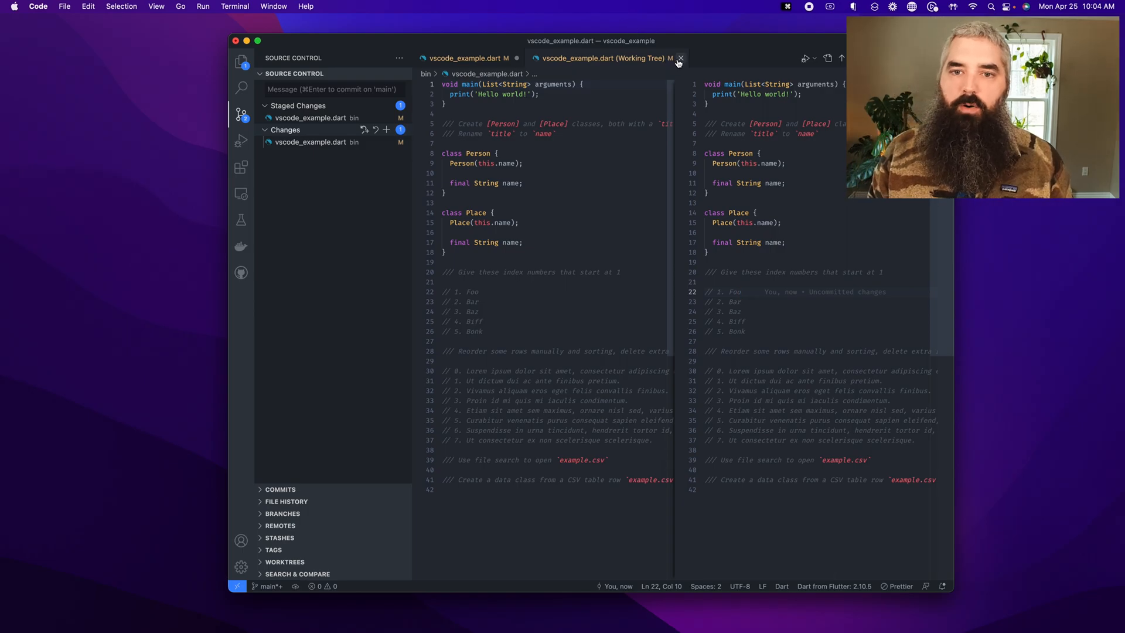
Step: Close the changes comparison and show the project's file list in Explorer
{"action": "left_click", "coordinate": [680, 58]}
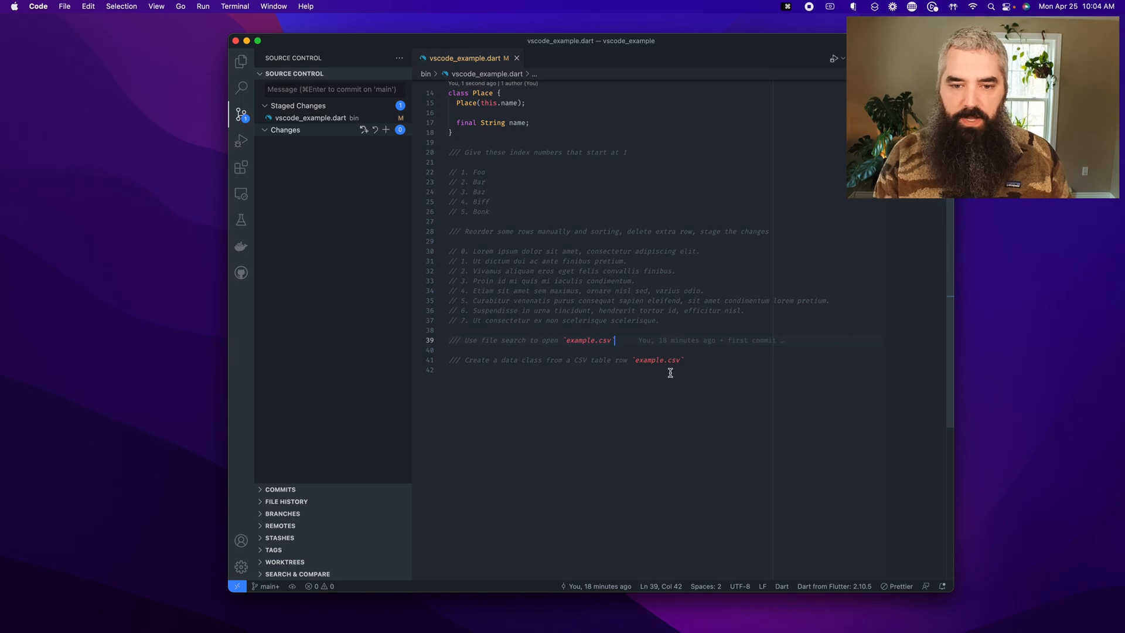
{"action": "key", "text": "cmd+p"}
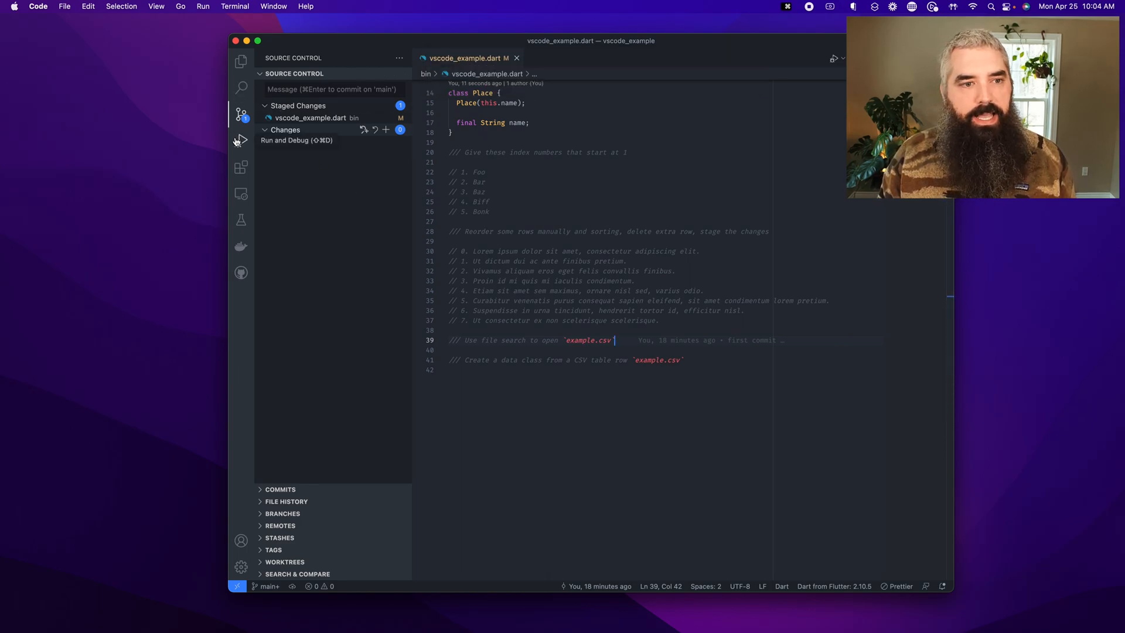
{"action": "left_click", "coordinate": [240, 61]}
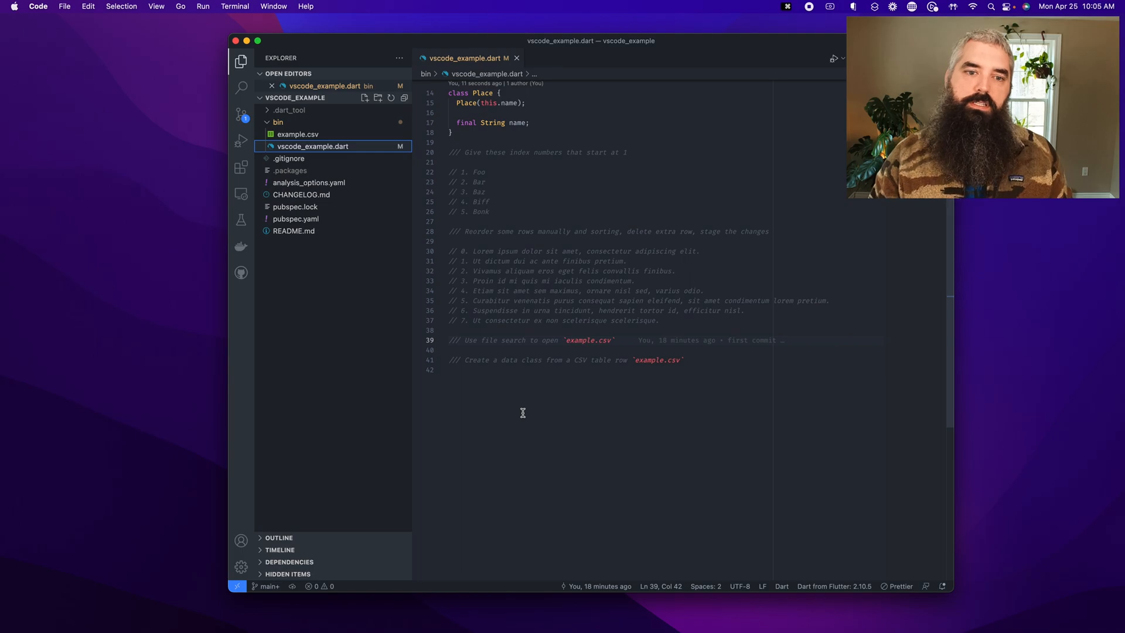
{"action": "mouse_move", "coordinate": [521, 453]}
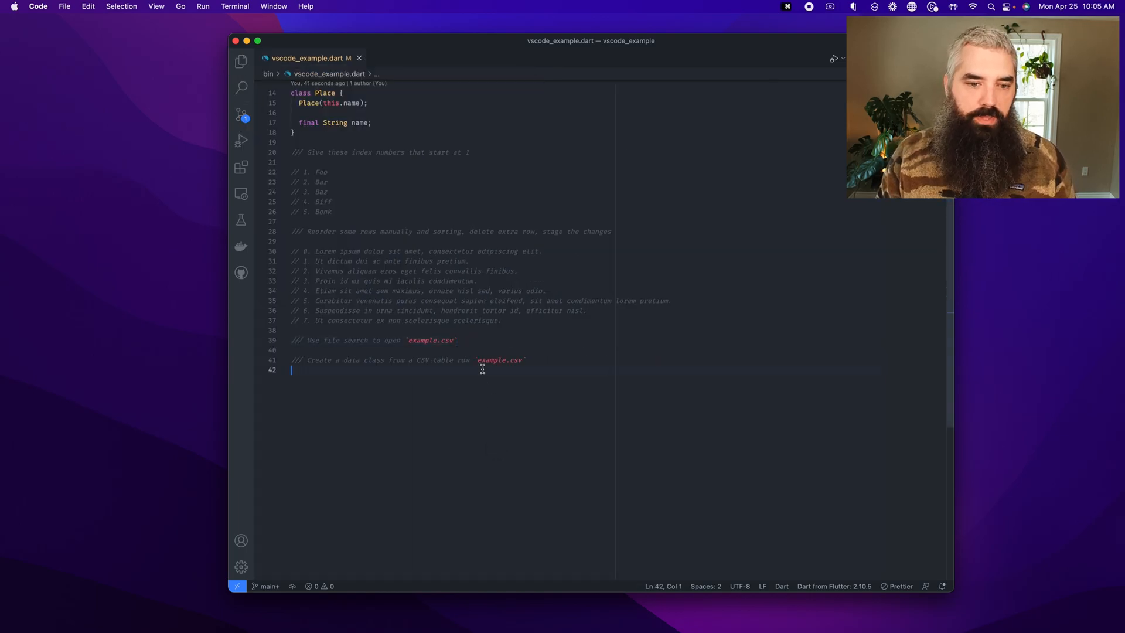
Step: Check example.csv's header and paste its column names, LastName through Grade, into the Dart file
{"action": "type", "text": "ex"}
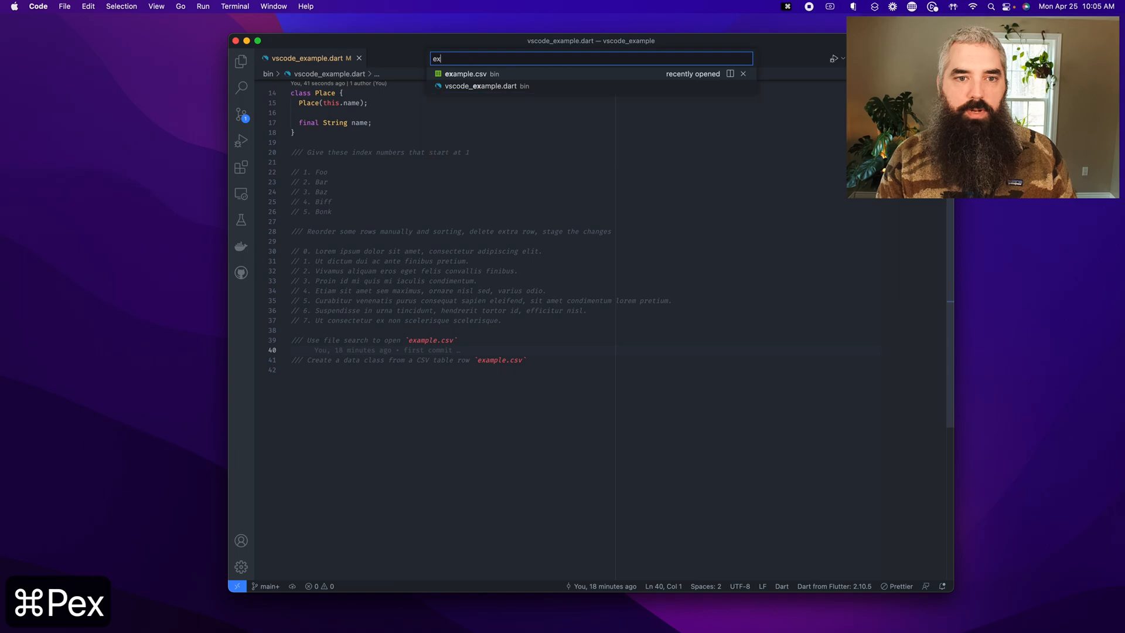
{"action": "left_click", "coordinate": [466, 74]}
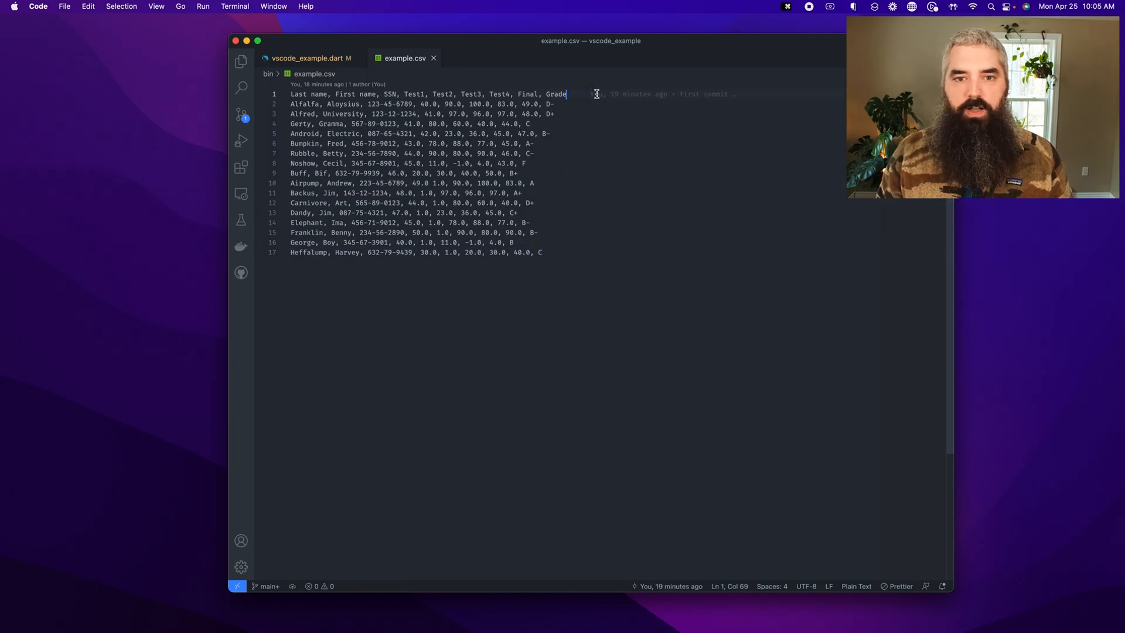
{"action": "left_click", "coordinate": [310, 58]}
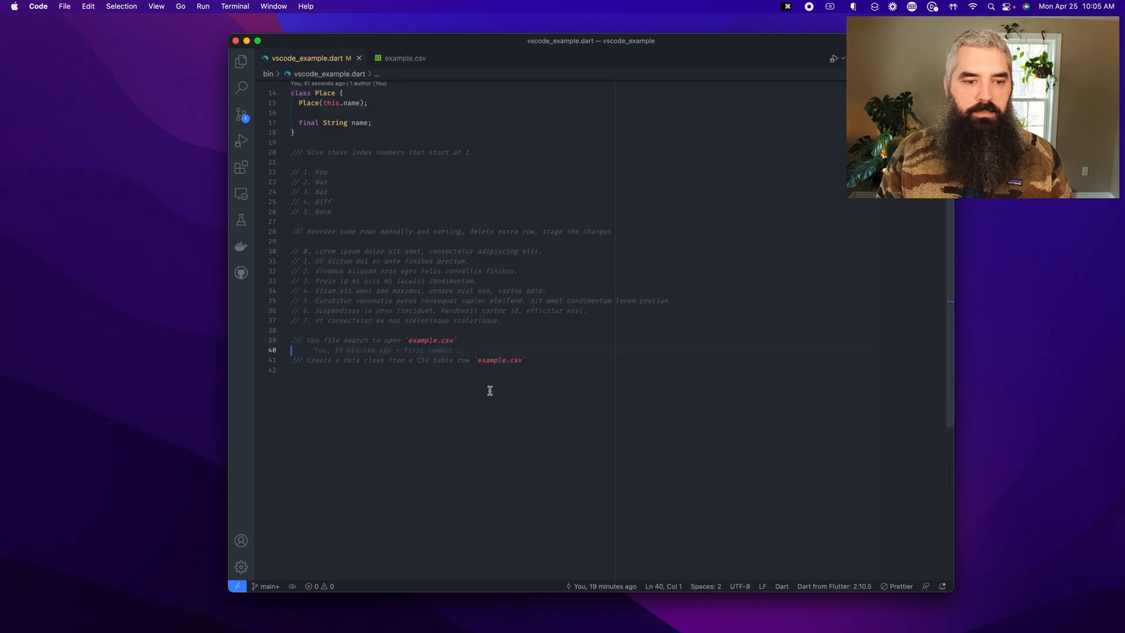
{"action": "key", "text": "cmd+v"}
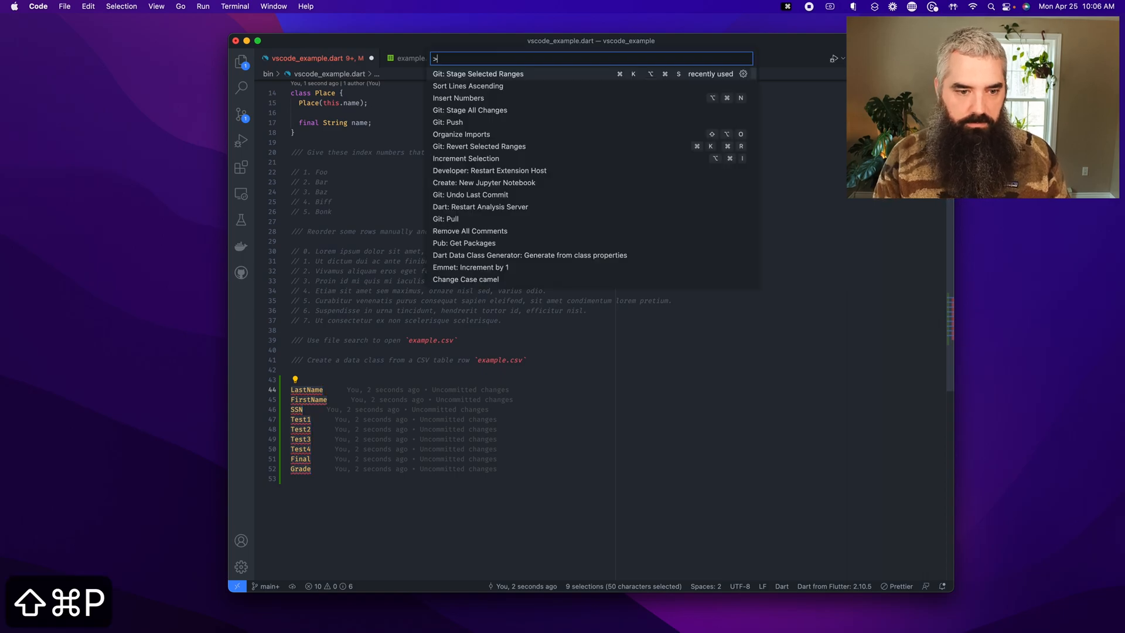
Step: Convert the column names to camelCase, renaming Final to finalGrade and Grade to yearGrade
{"action": "type", "text": "cae"}
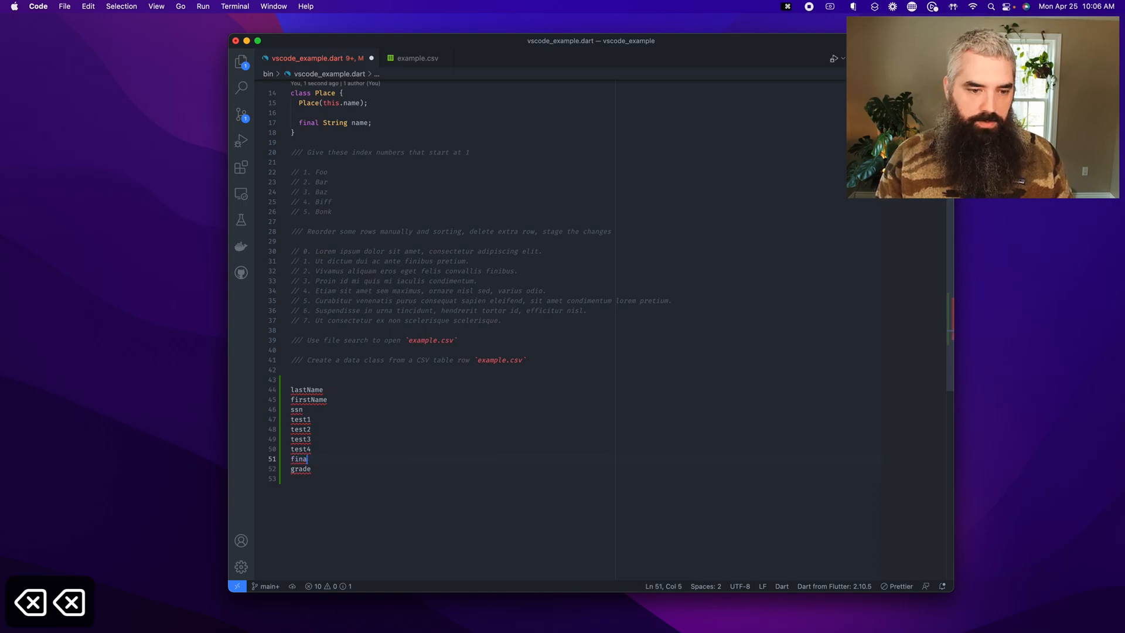
{"action": "type", "text": "lGrade"}
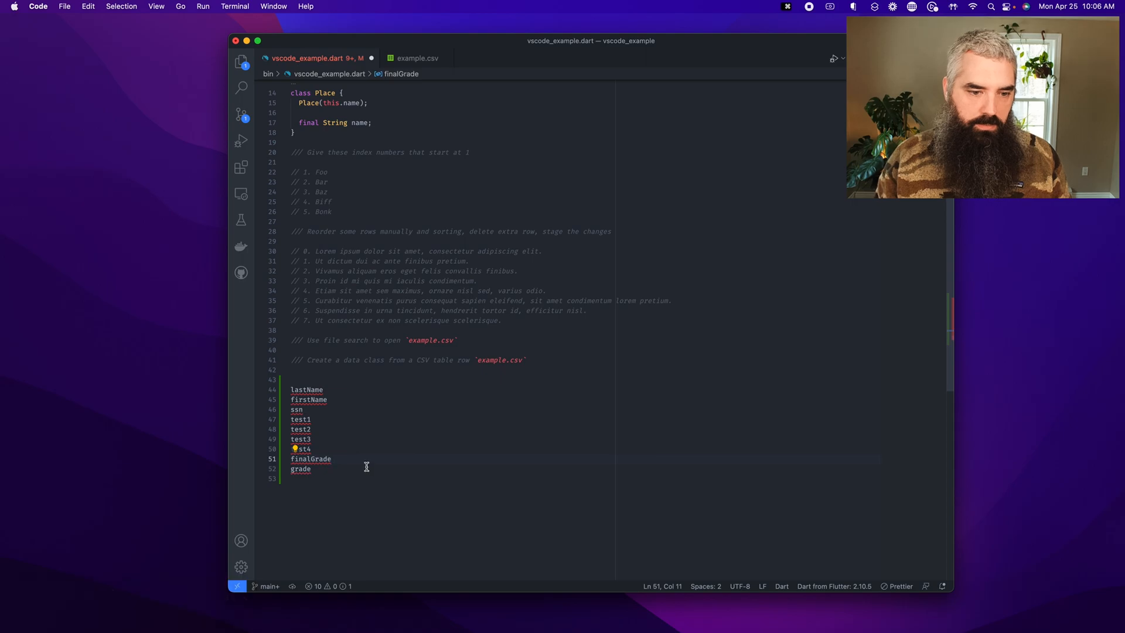
{"action": "double_click", "coordinate": [310, 459]}
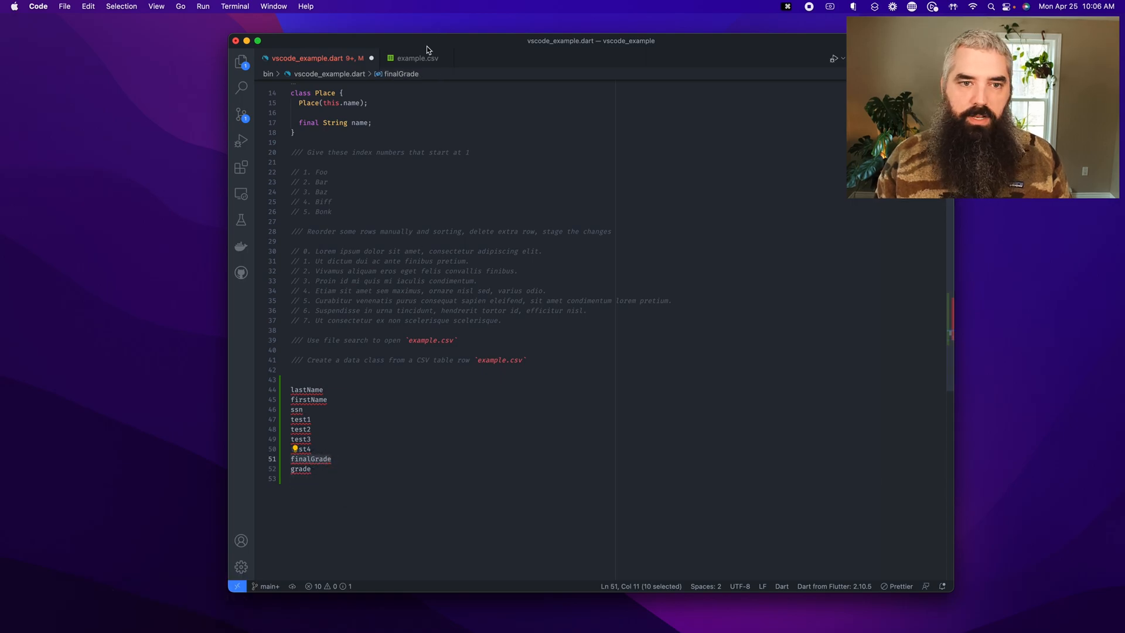
{"action": "left_click", "coordinate": [418, 58]}
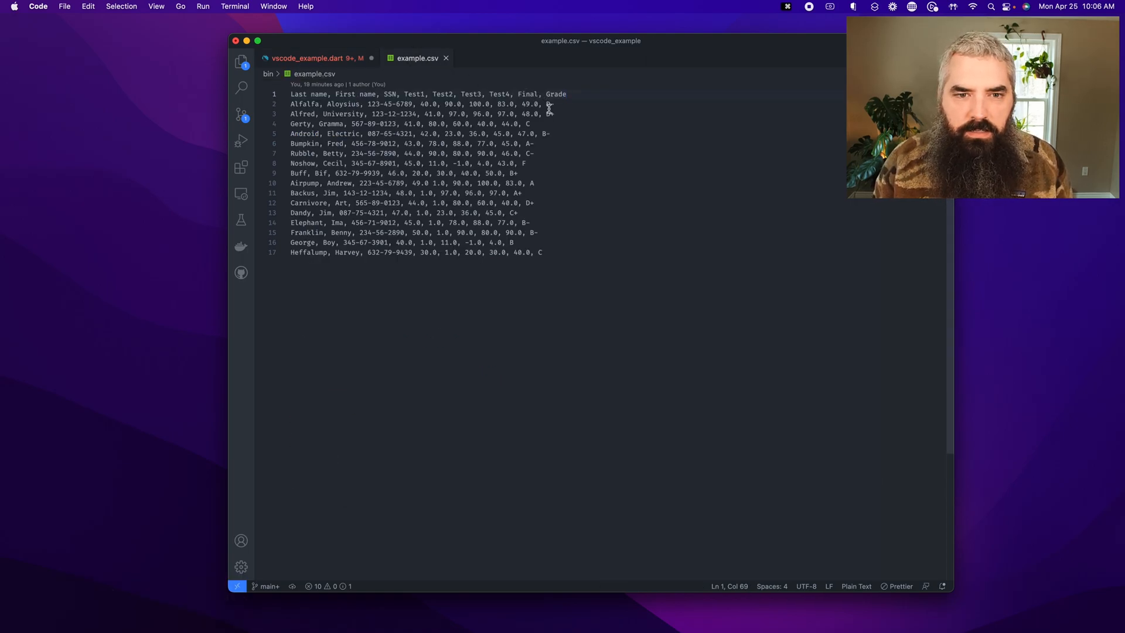
{"action": "left_click", "coordinate": [314, 58]}
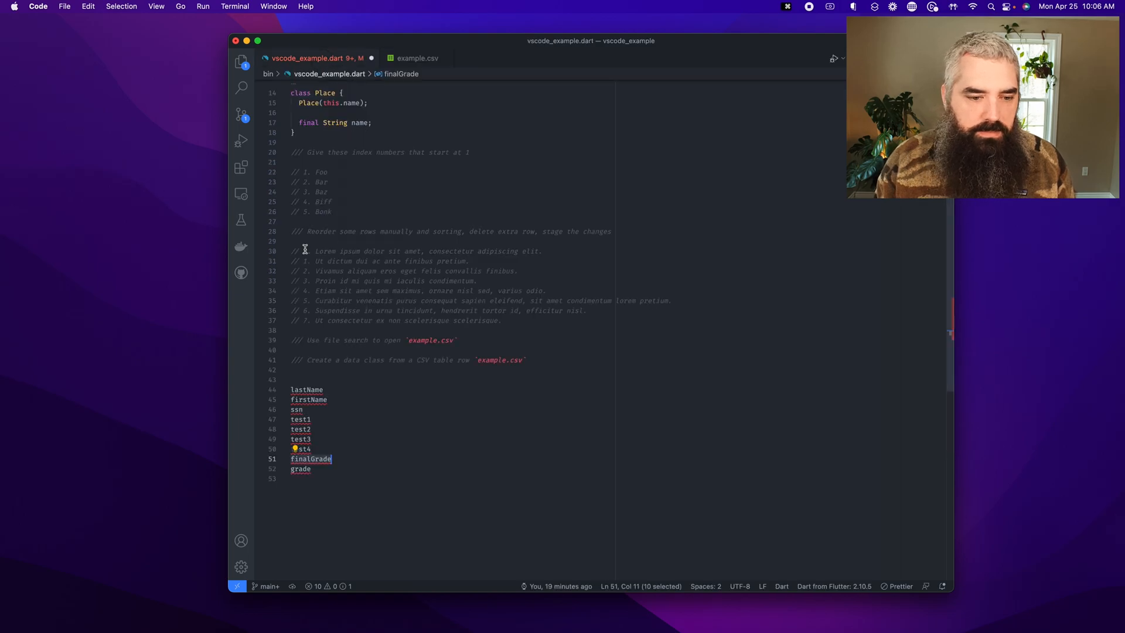
{"action": "type", "text": "year"}
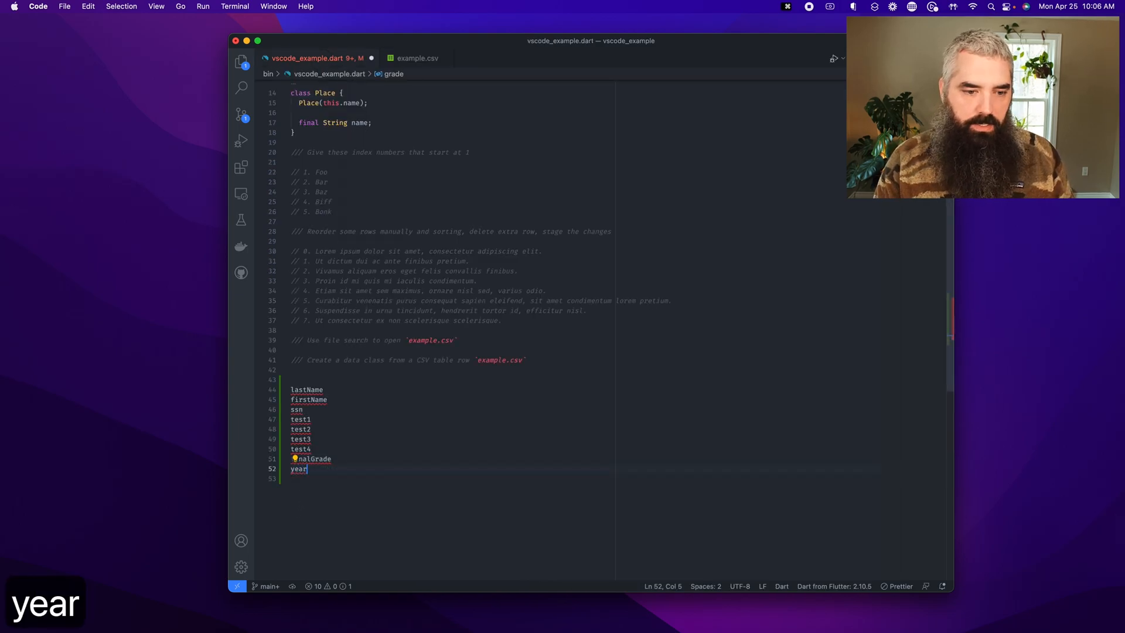
{"action": "type", "text": "Grade"}
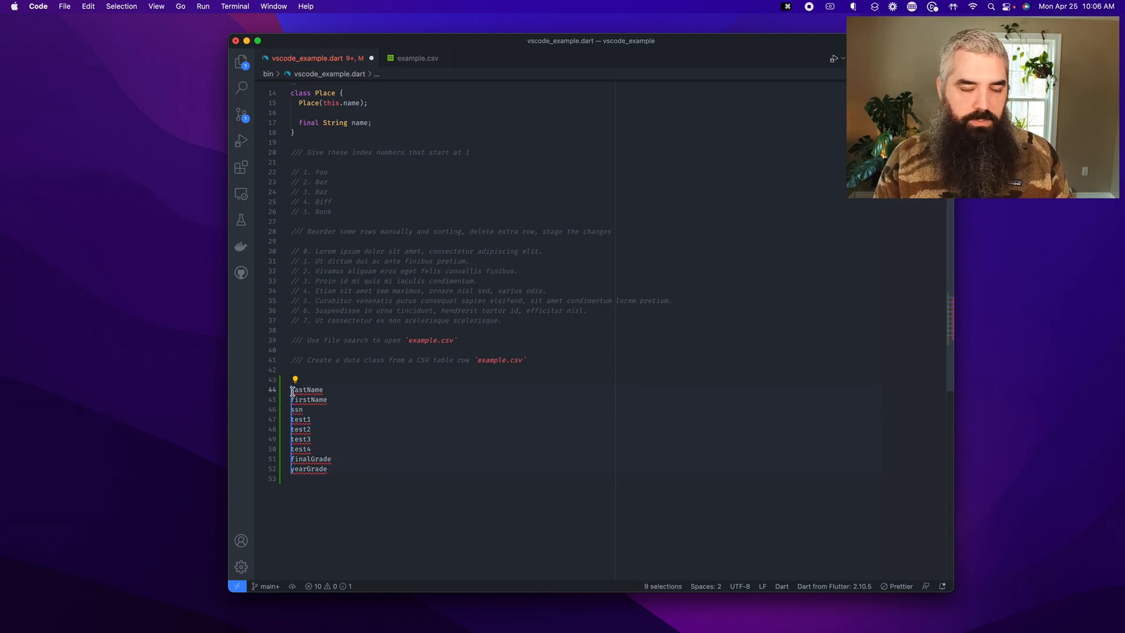
Step: Prefix each name with 'final String' and wrap the fields in a TableRow class
{"action": "type", "text": "final String"}
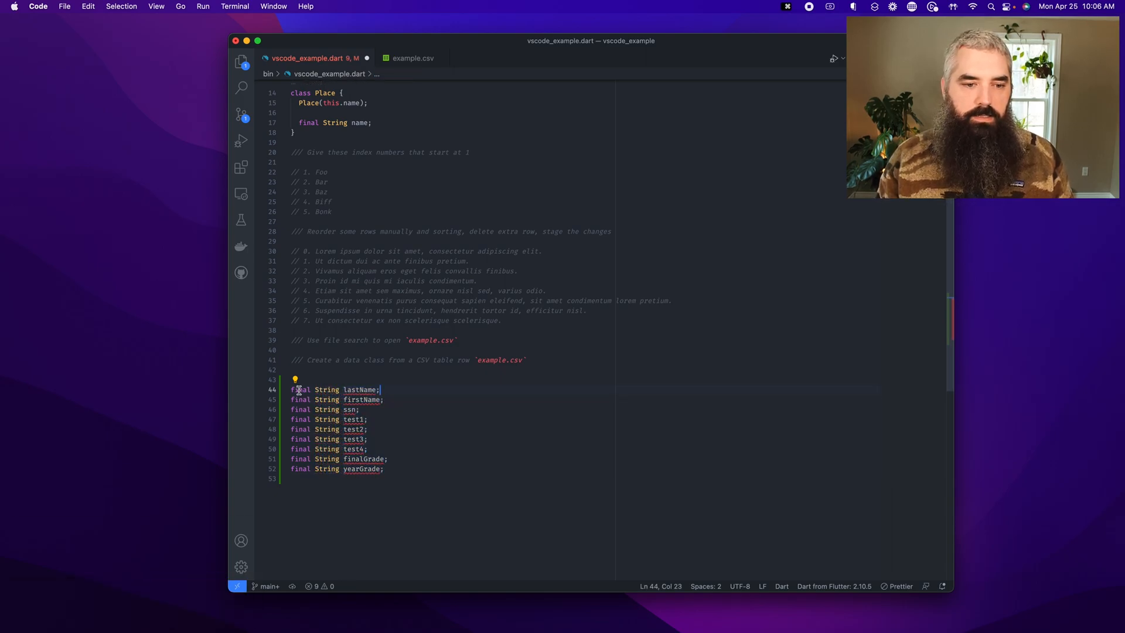
{"action": "type", "text": "class"}
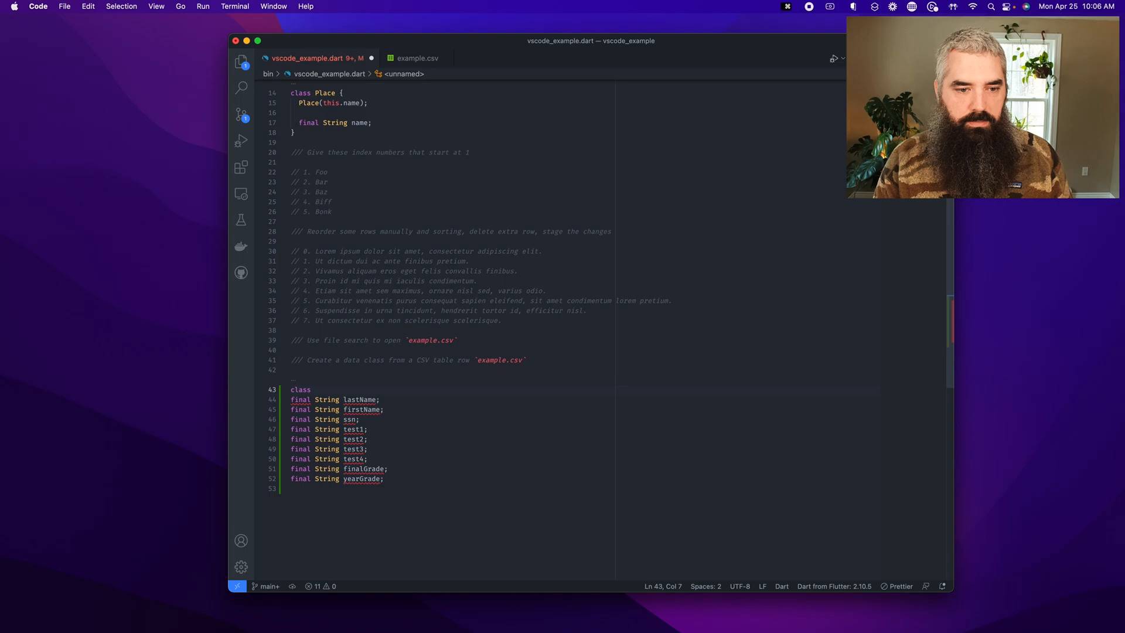
{"action": "type", "text": "TableRow {"}
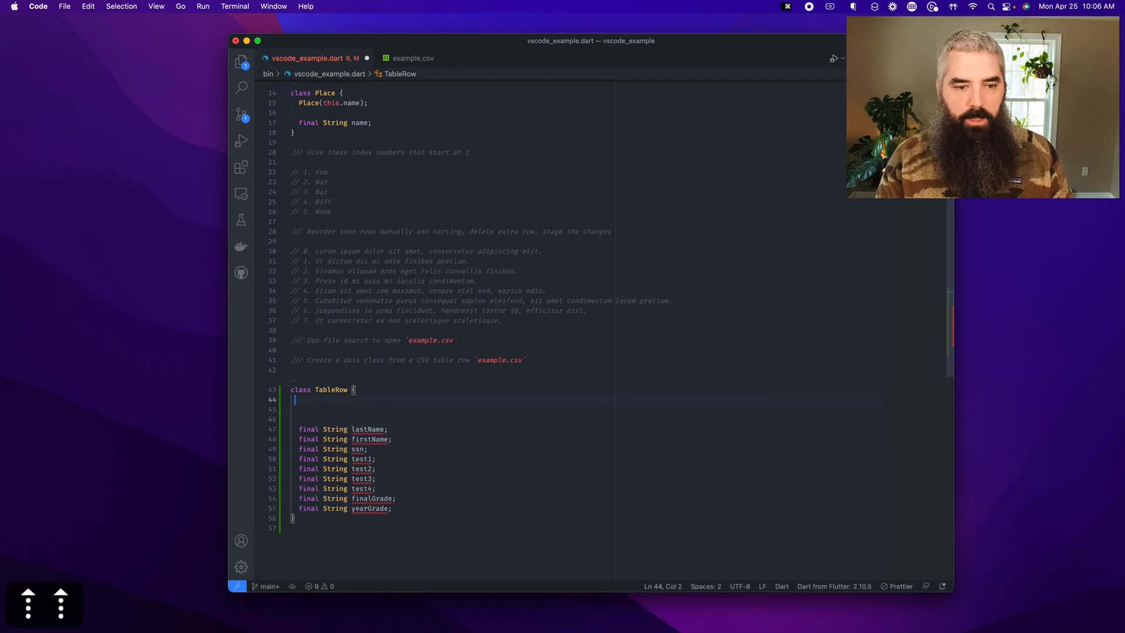
Step: Add 'final List<String> _row;' and make each field late, assigned _row[0] through _row[8]
{"action": "key", "text": "enter"}
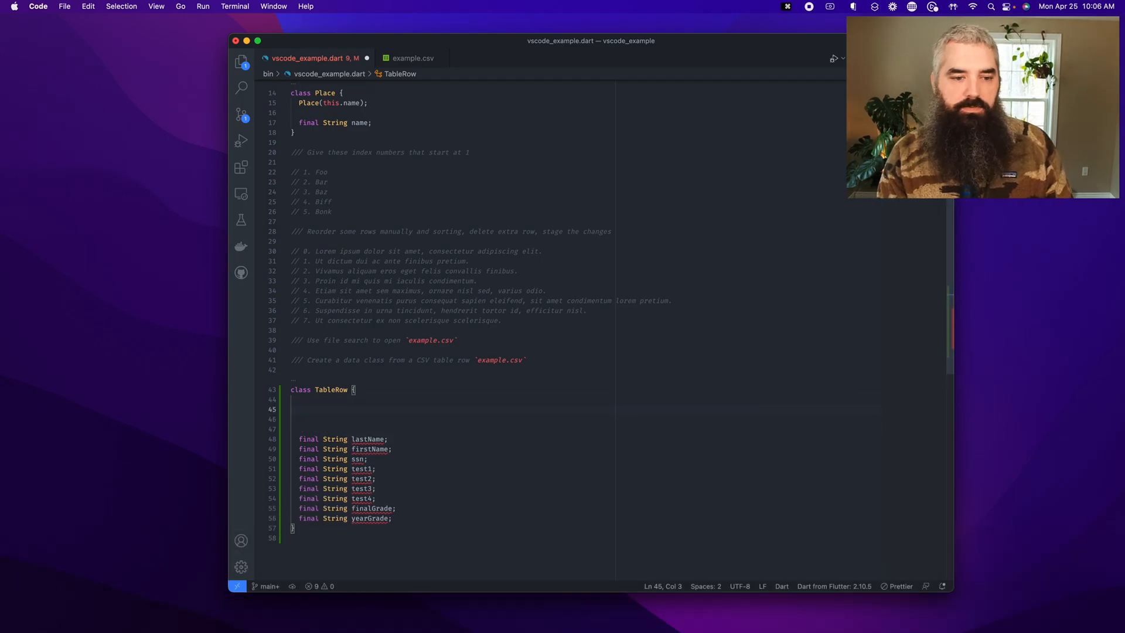
{"action": "type", "text": "final List<String> _row;"}
{"action": "left_click", "coordinate": [452, 439]}
{"action": "type", "text": "late "}
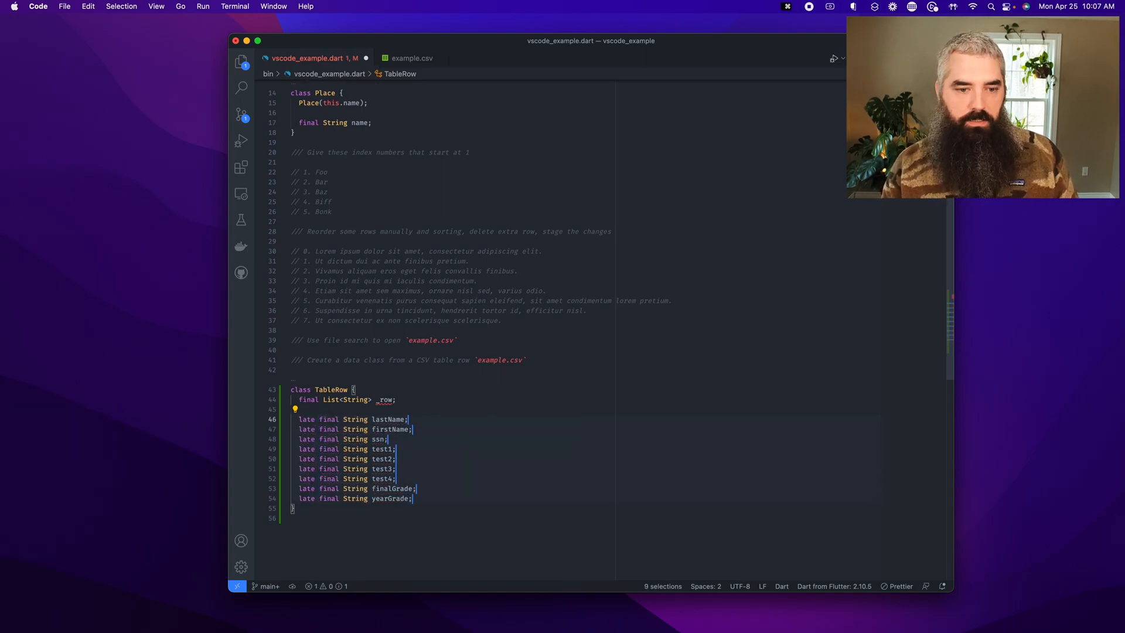
{"action": "type", "text": "= _row"}
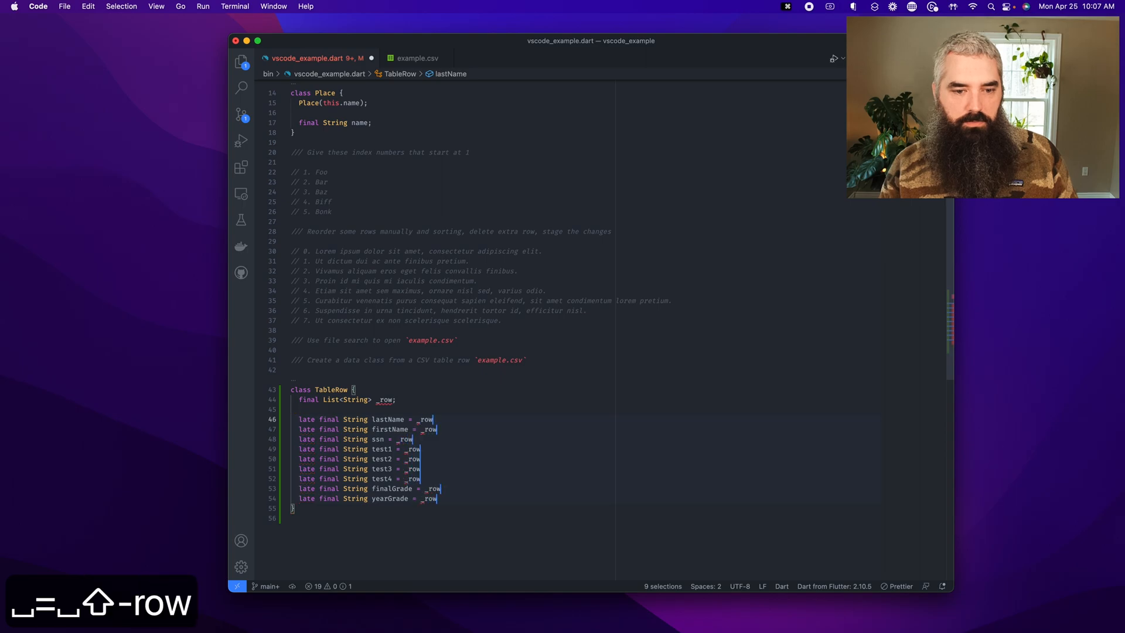
{"action": "type", "text": "inser"}
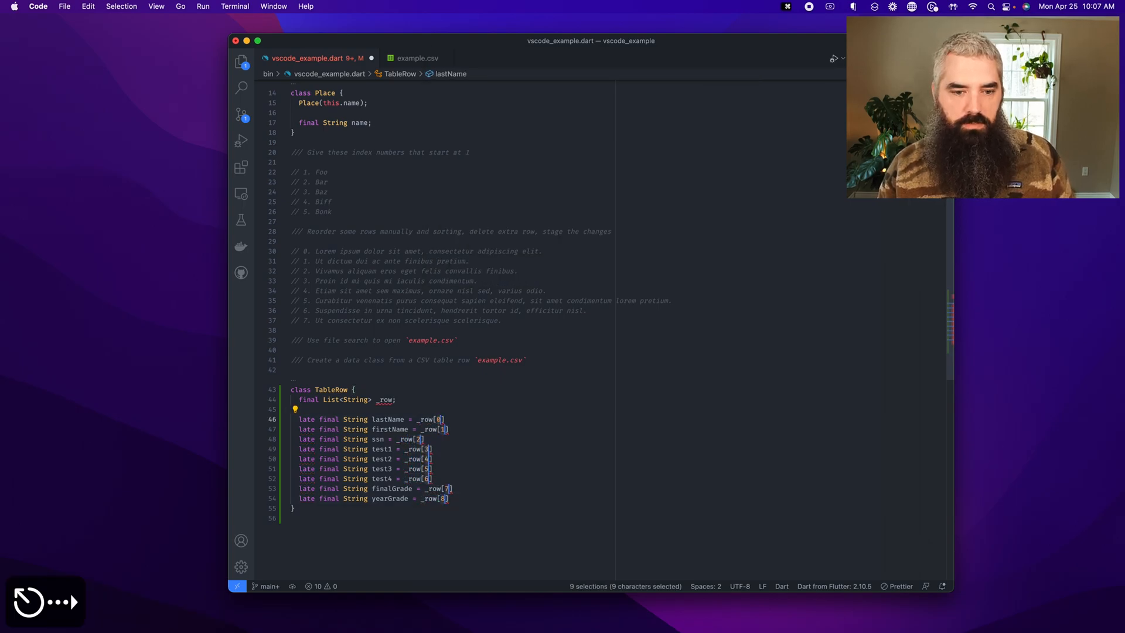
{"action": "type", "text": ";"}
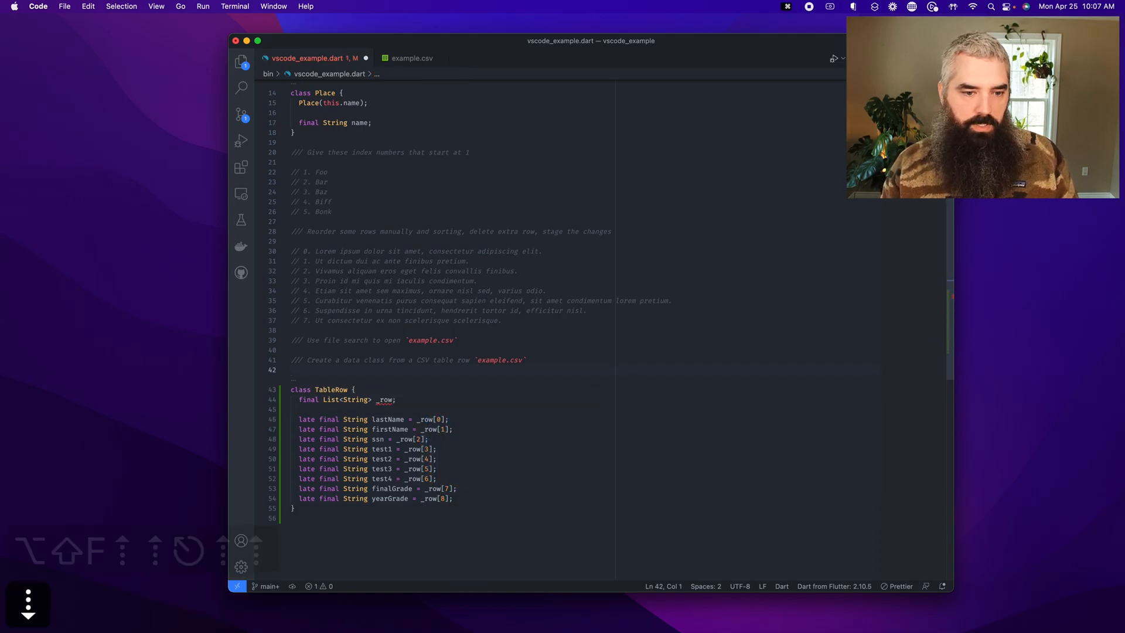
Step: Generate the TableRow(this._row) constructor via the 'Create constructor for final fields' fix
{"action": "left_click", "coordinate": [294, 388]}
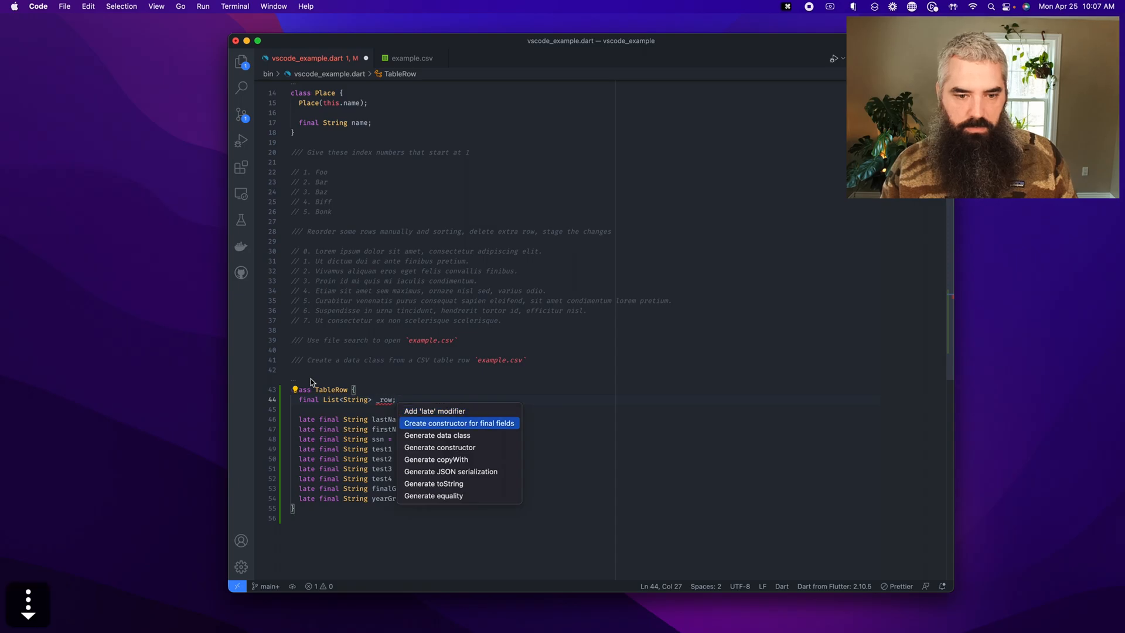
{"action": "left_click", "coordinate": [459, 422]}
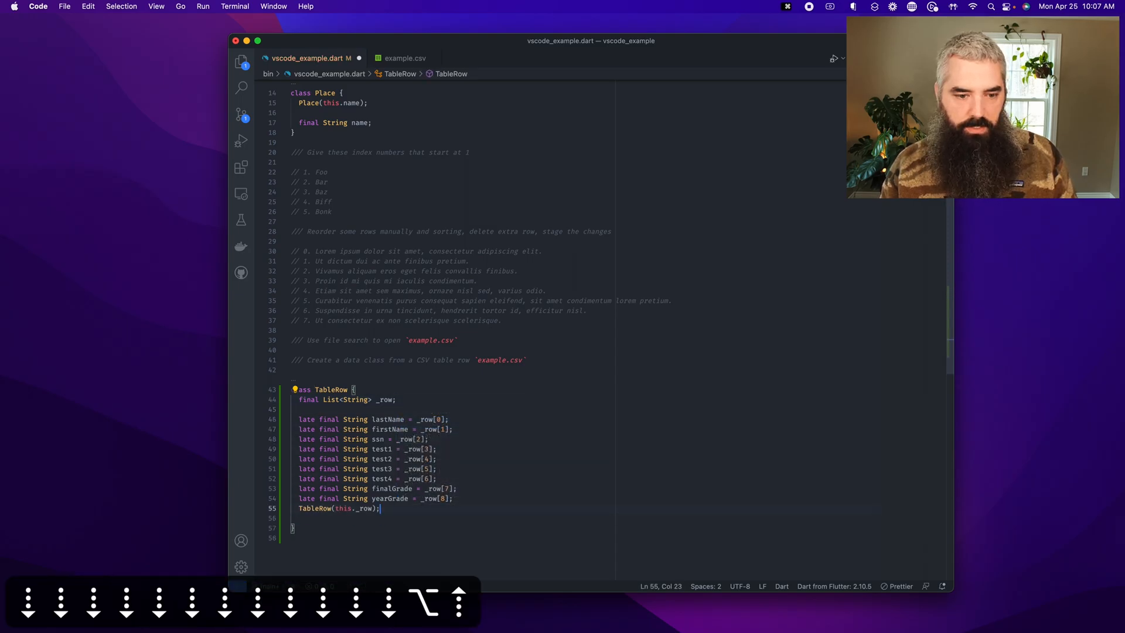